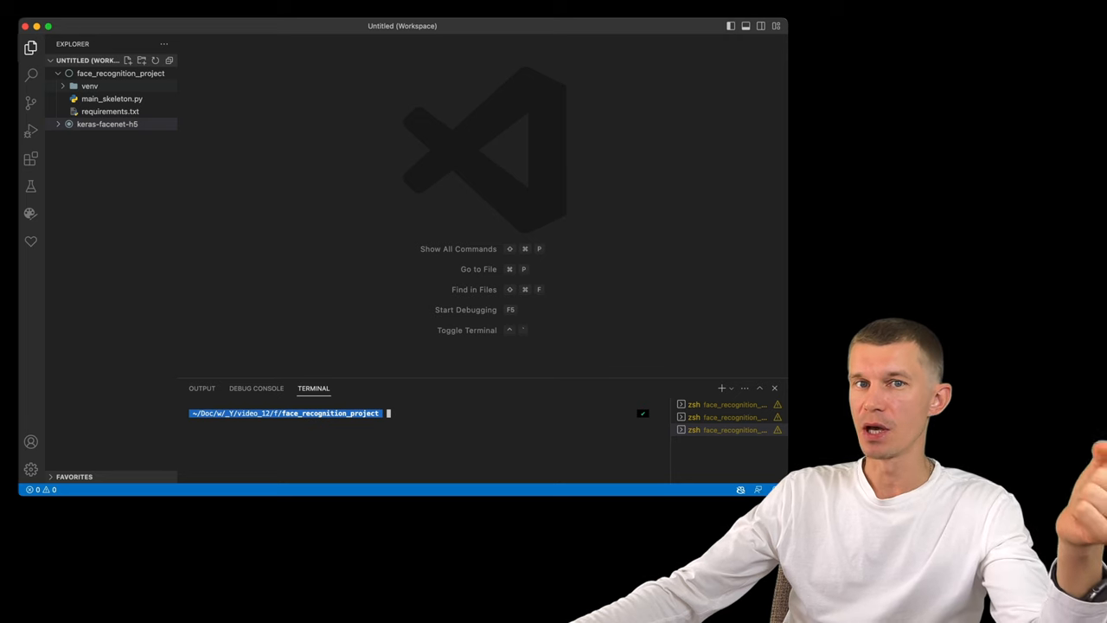
Create a Python 3.7 virtualenv named venv, activate it, and pip install streamlit.
{"action": "type", "text": "virtualenv venv --python=python3.7"}
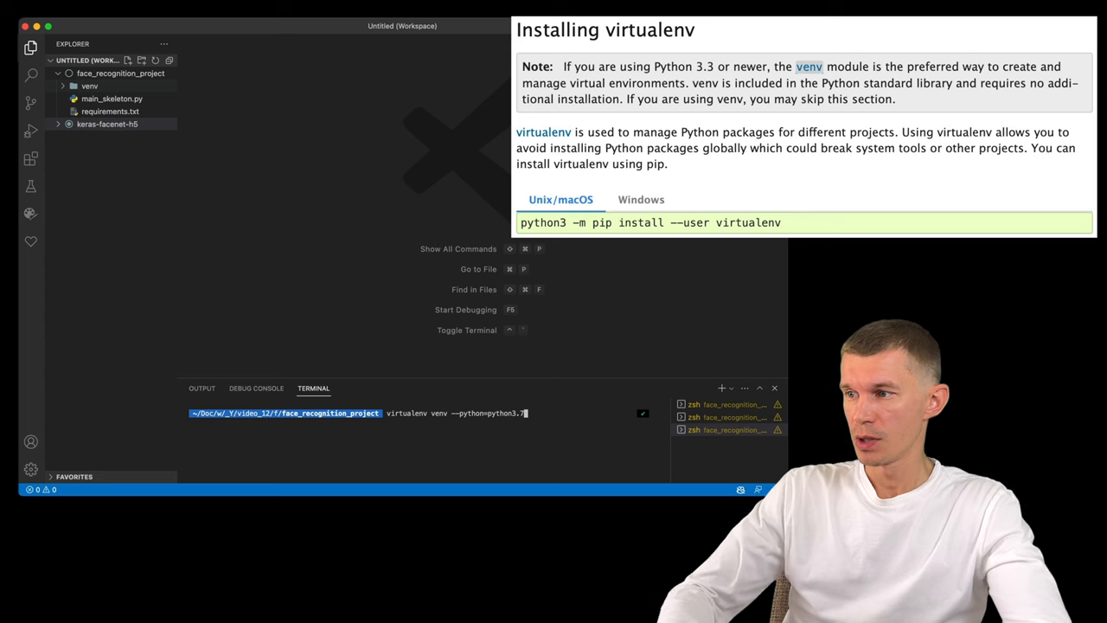
{"action": "type", "text": "source /Users/danil/Documents/work_folder/_Y_/video_12_face_recognition/face_recognition/face_recognition_project/venv/bin/activate"}
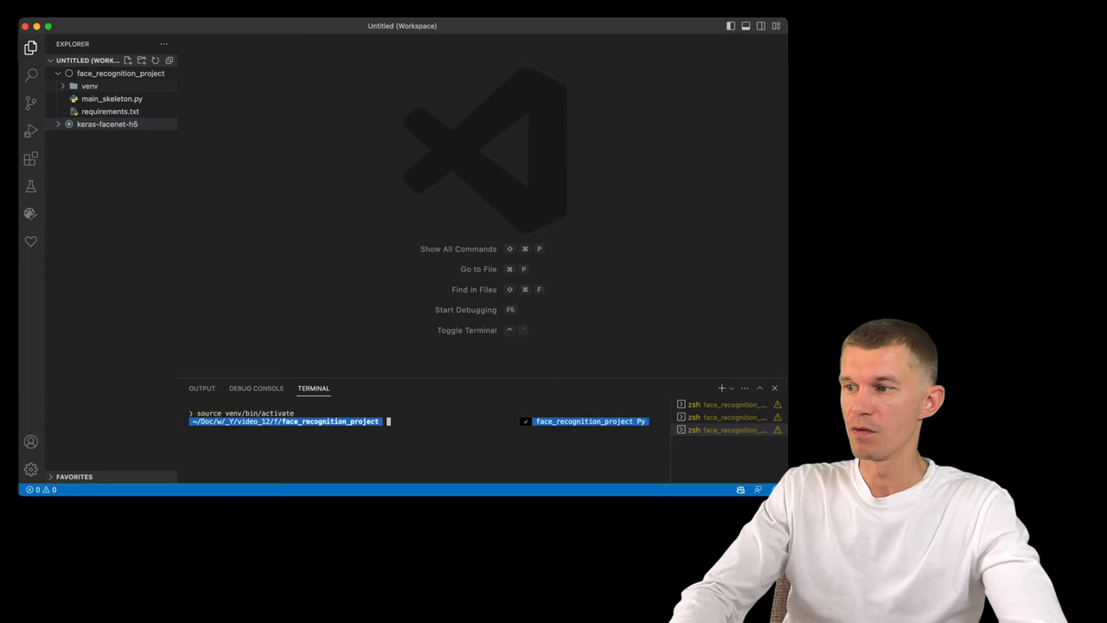
{"action": "type", "text": "pip install streamlit"}
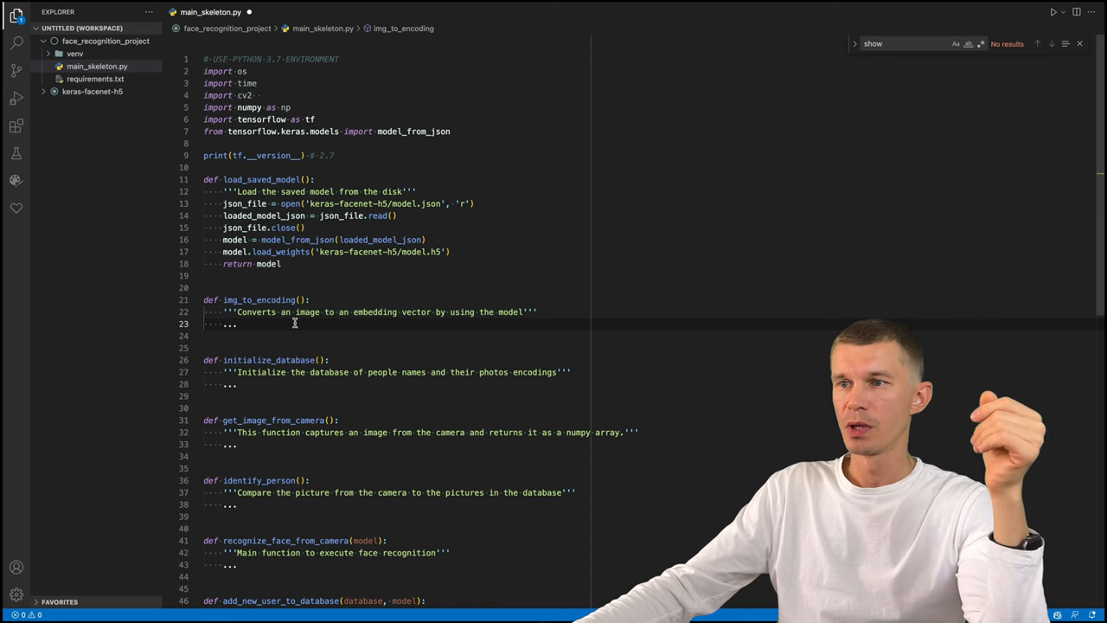
Write img_to_encoding: load the image, expand to x_train, predict_on_batch, and return the embedding divided by its np.linalg.norm.
{"action": "type", "text": "img = tf.keras.preprocessing.image.load_img(image)"}
{"action": "left_click", "coordinate": [397, 336]}
{"action": "type", "text": "img = np.around(np.array(img"}
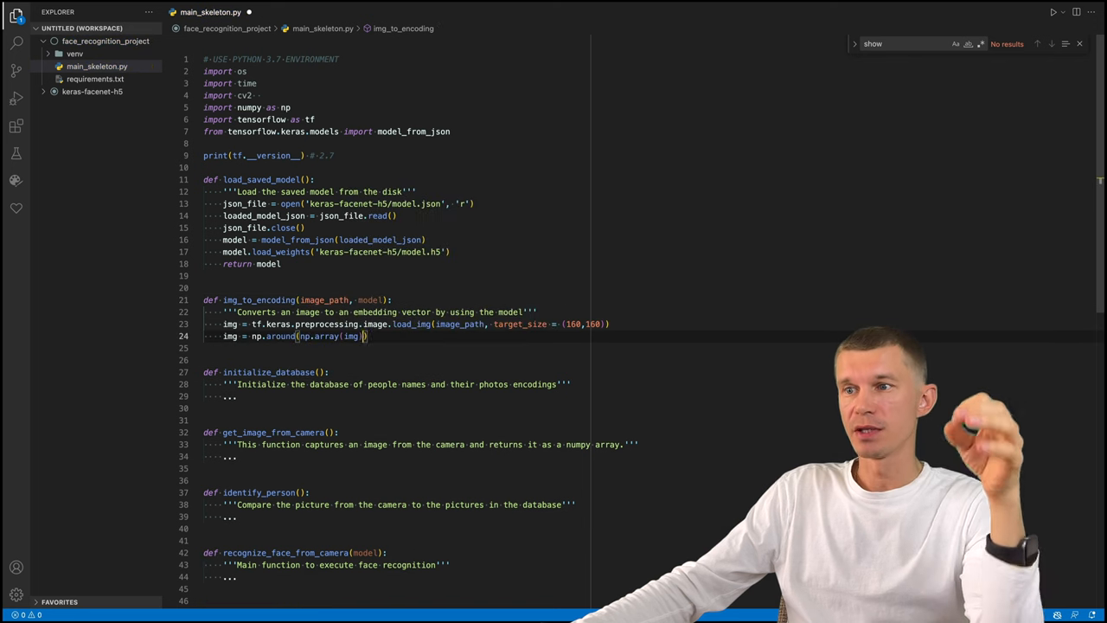
{"action": "type", "text": "x_train = np.expand_dims(img, axis=0"}
{"action": "type", "text": "embedding = "}
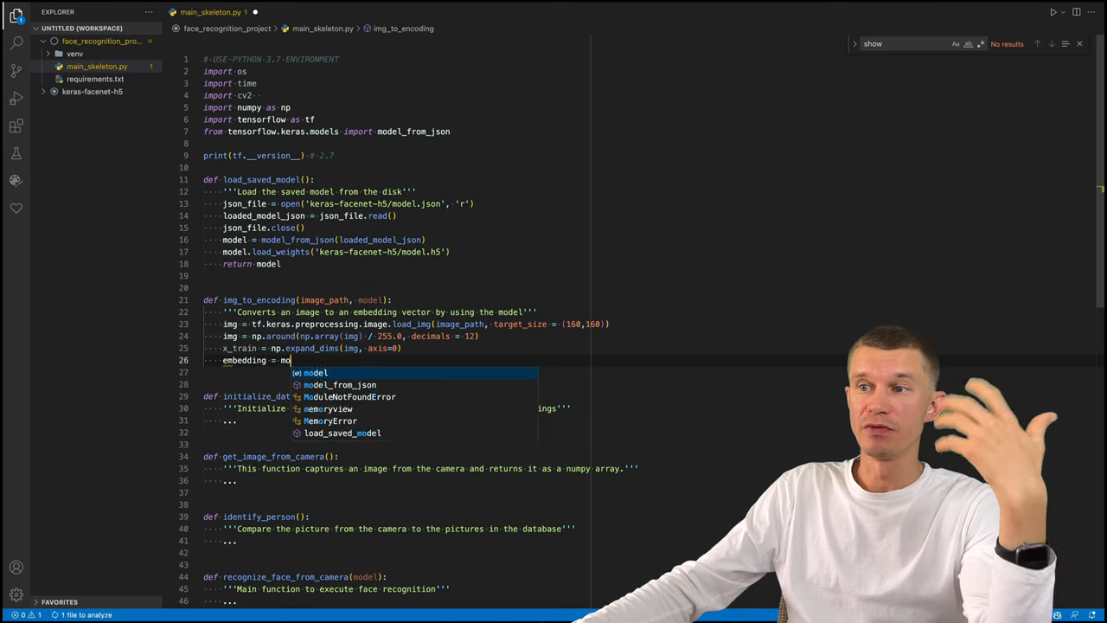
{"action": "type", "text": "model.predict_on_batch(x_train)"}
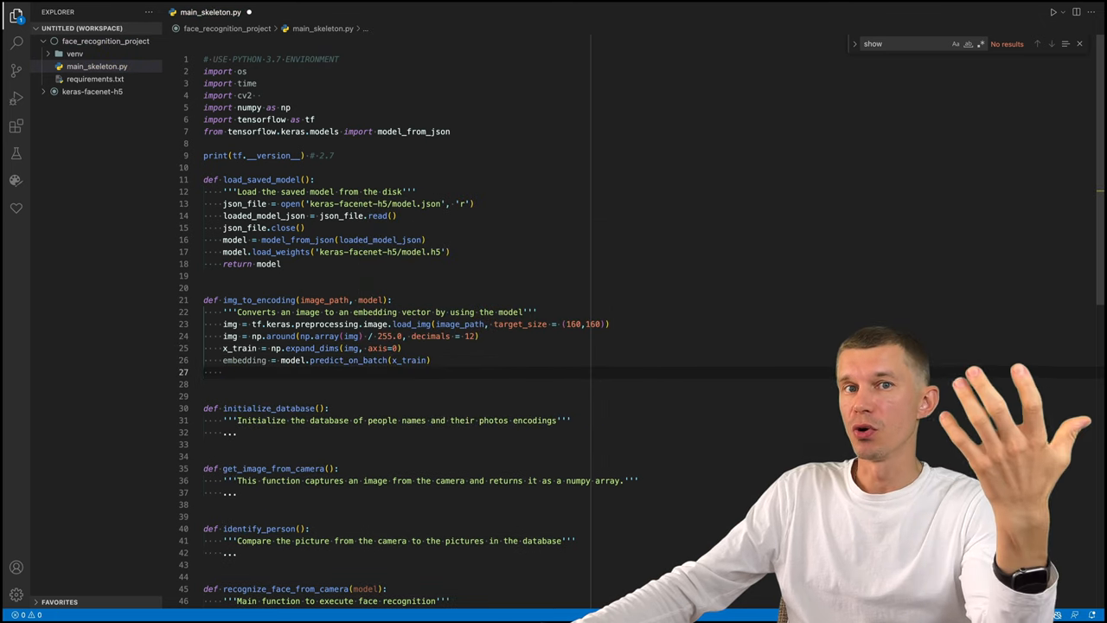
{"action": "type", "text": "return embedding / np.linalg.norm"}
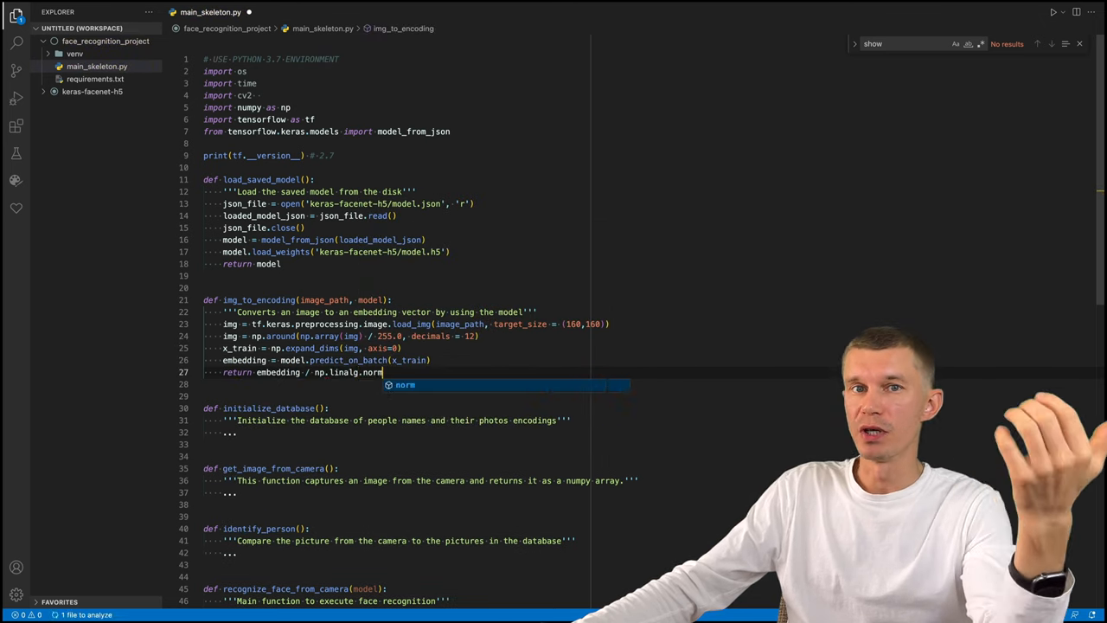
{"action": "type", "text": "(embedding, ord=0)"}
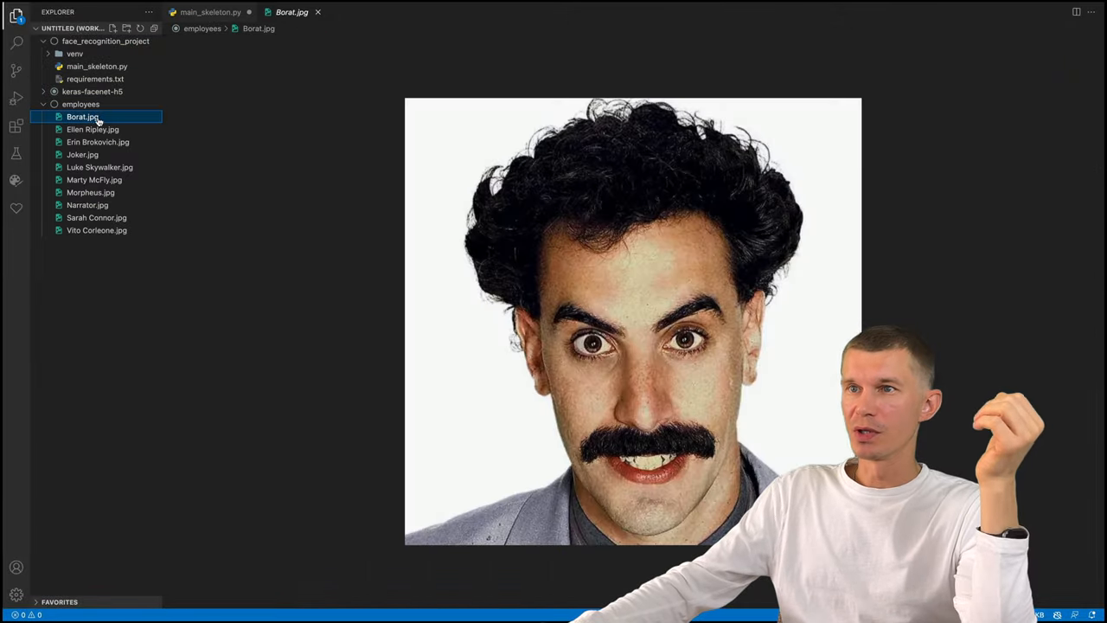
Preview the Joker, Morpheus and another employee photo from the employees folder.
{"action": "left_click", "coordinate": [83, 154]}
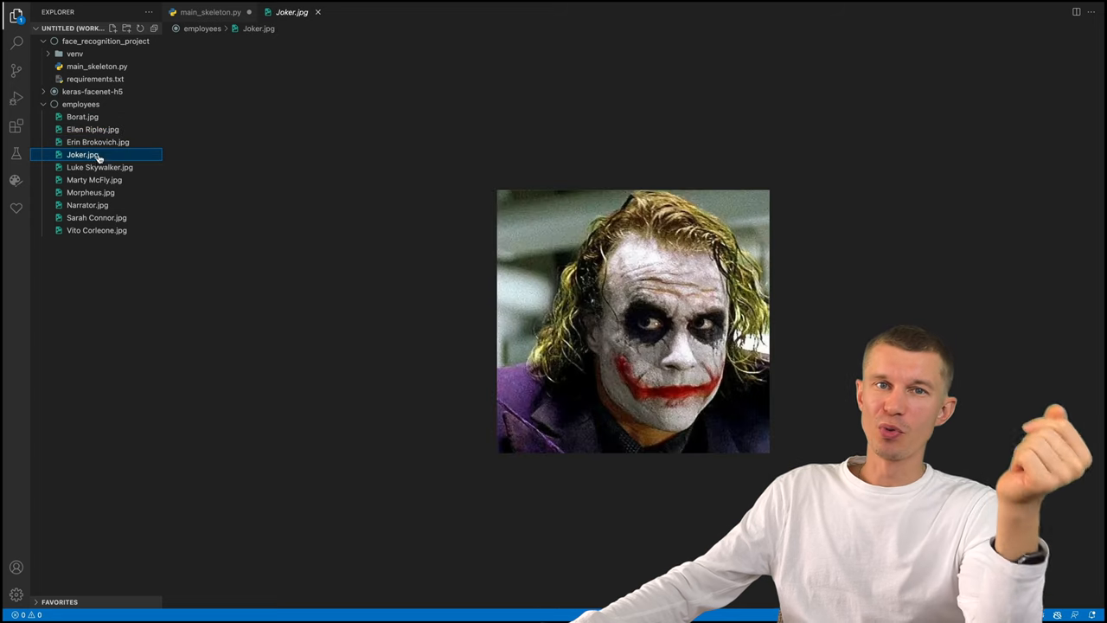
{"action": "left_click", "coordinate": [90, 192]}
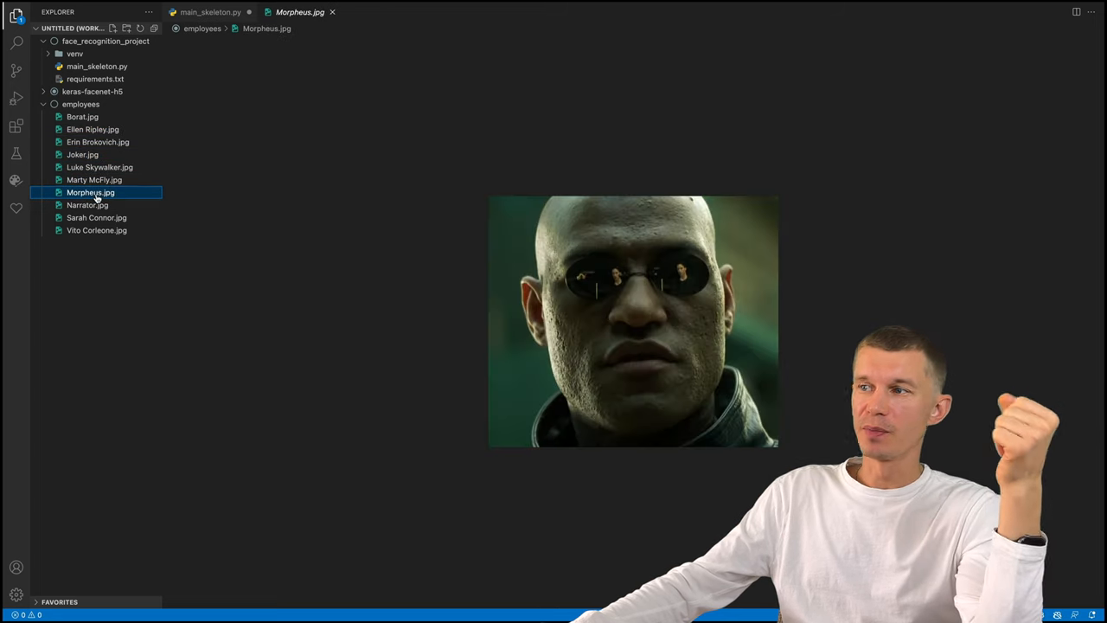
{"action": "left_click", "coordinate": [86, 204]}
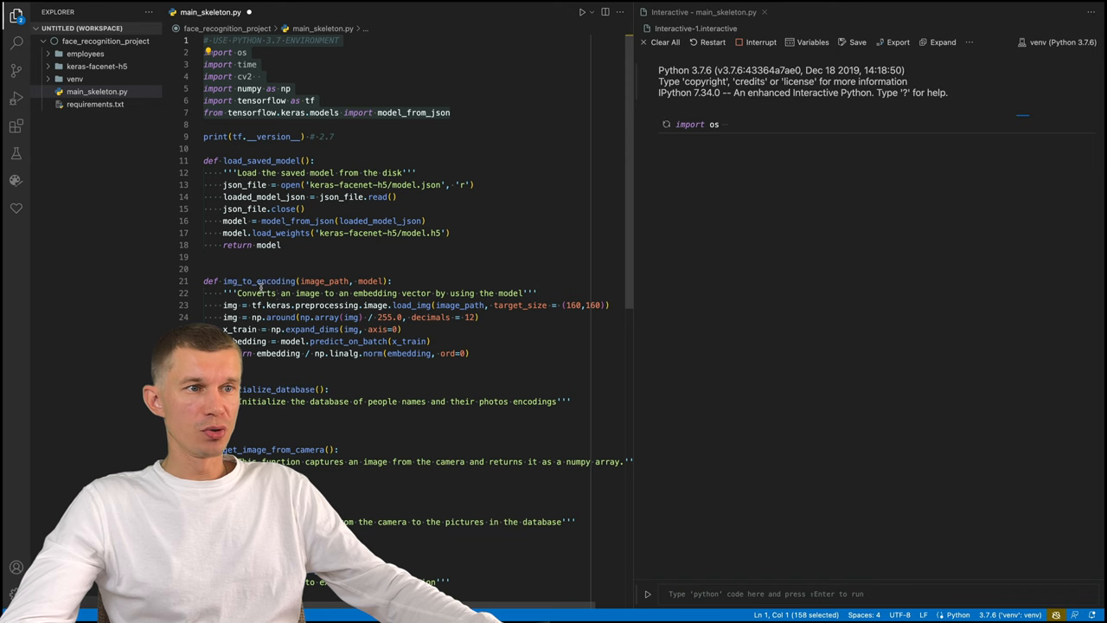
Select the image_path parameter and peek at the employees folder contents in the Explorer.
{"action": "double_click", "coordinate": [325, 280]}
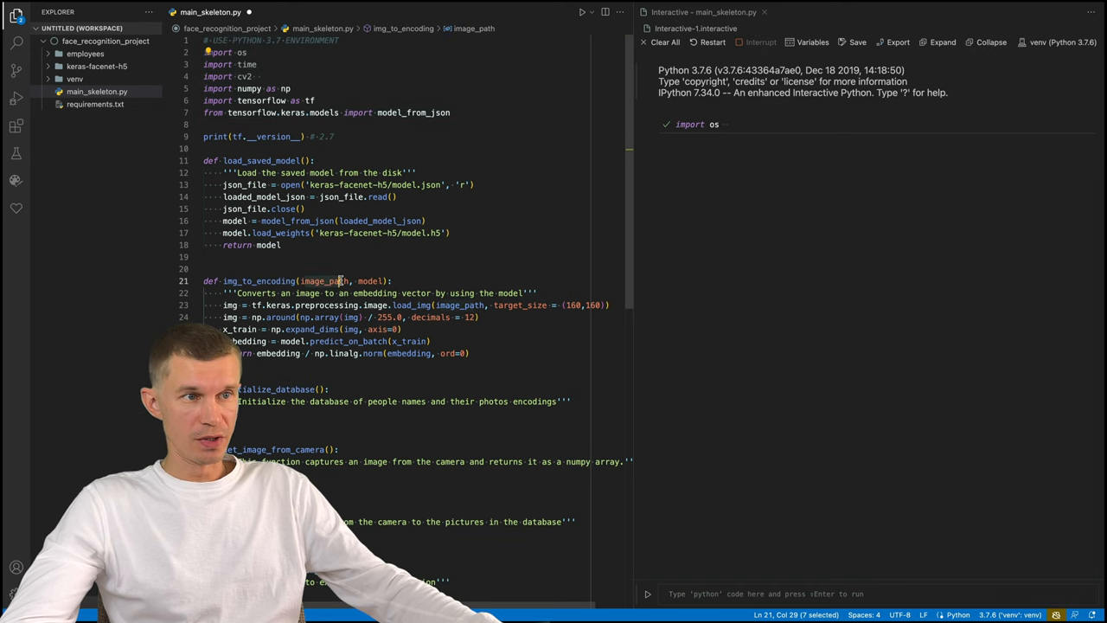
{"action": "left_click", "coordinate": [85, 53]}
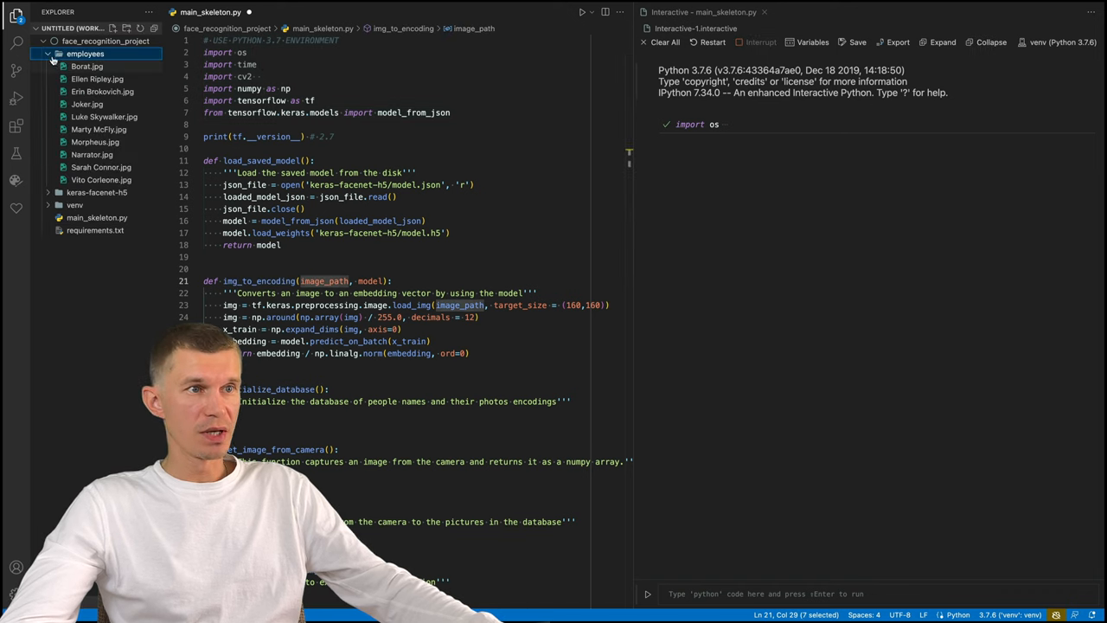
{"action": "left_click", "coordinate": [85, 53]}
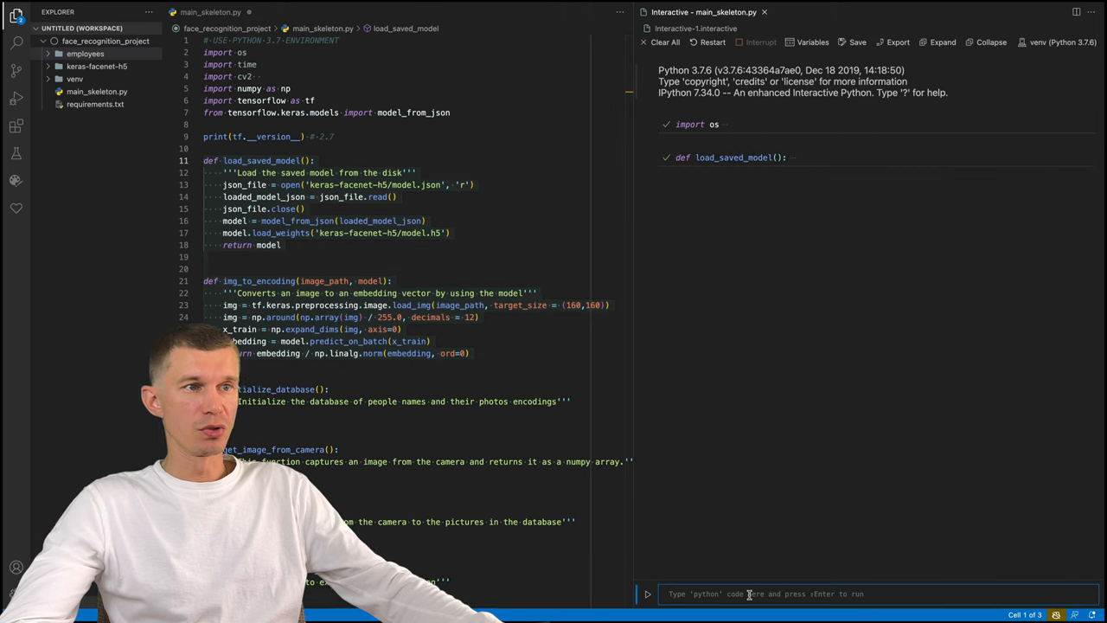
In the interactive window run model = load_saved_model() and borat = img_to_encoding('employees/Borat.jpg', model).
{"action": "type", "text": "mod"}
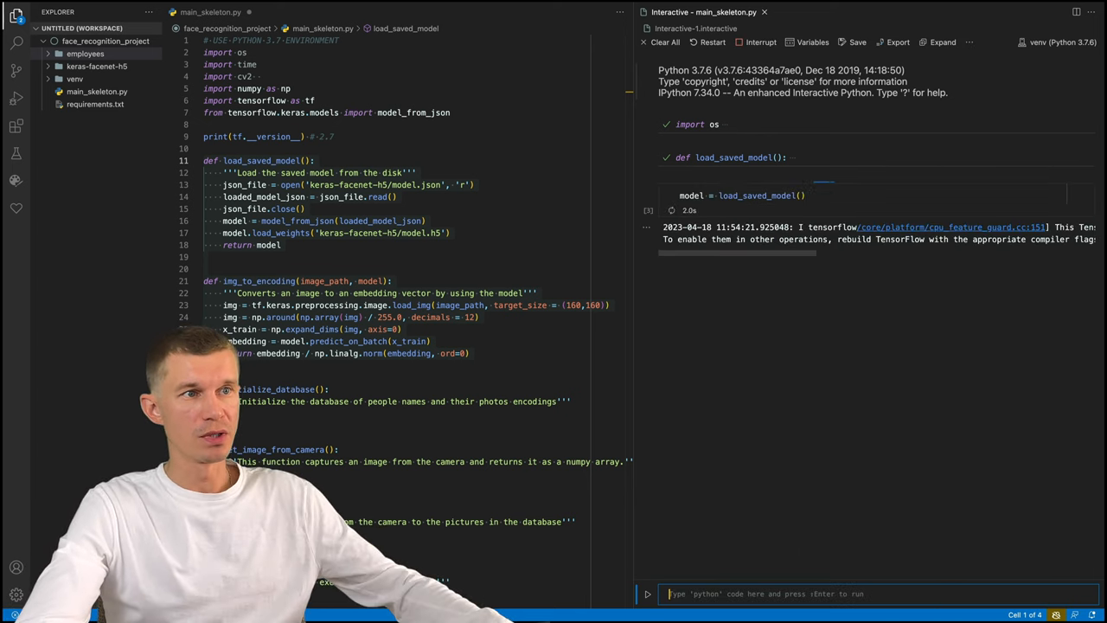
{"action": "type", "text": "borat = img_to_encoding('emplo"}
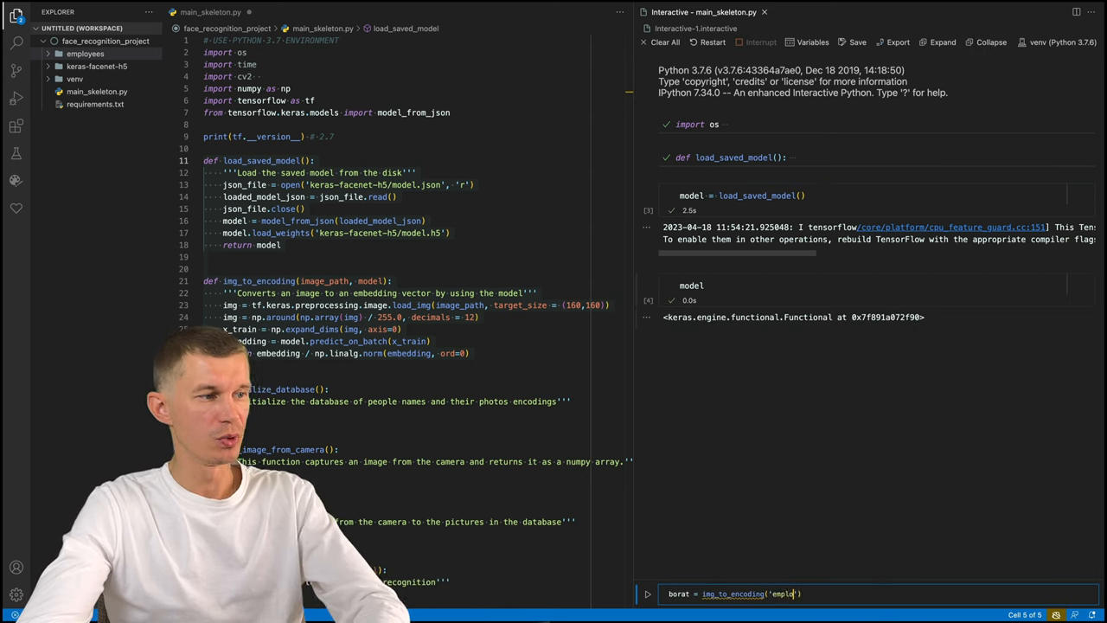
{"action": "type", "text": "employees/Borat."}
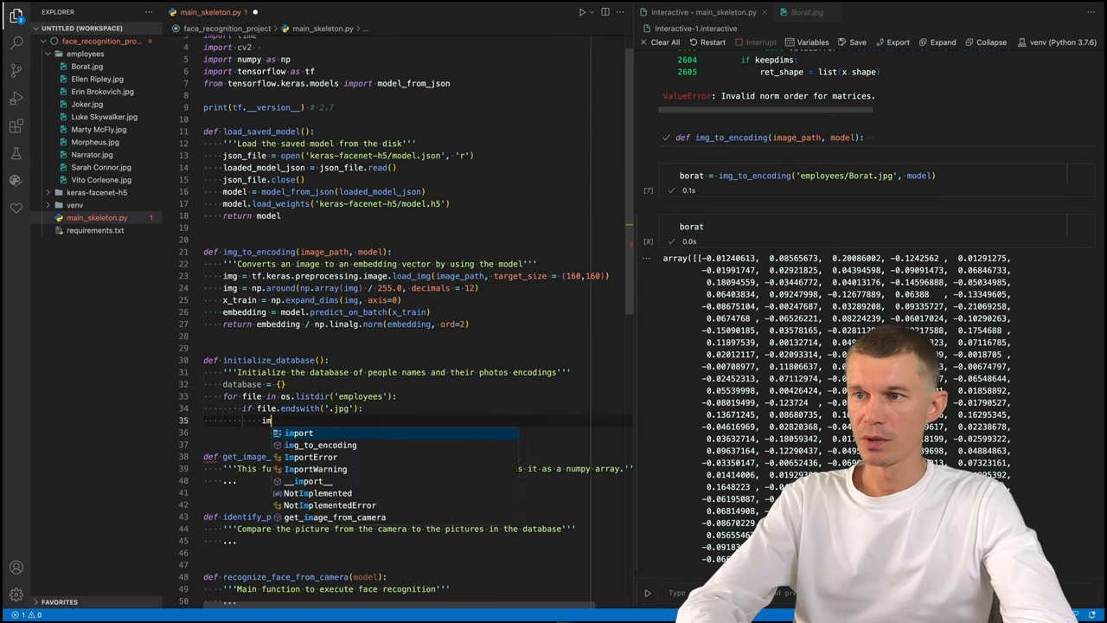
Build image_path with os.path.join('employees', file), encode it, and store it as database[file[:-4]] = embedding.
{"action": "type", "text": "image_path = os.path.join"}
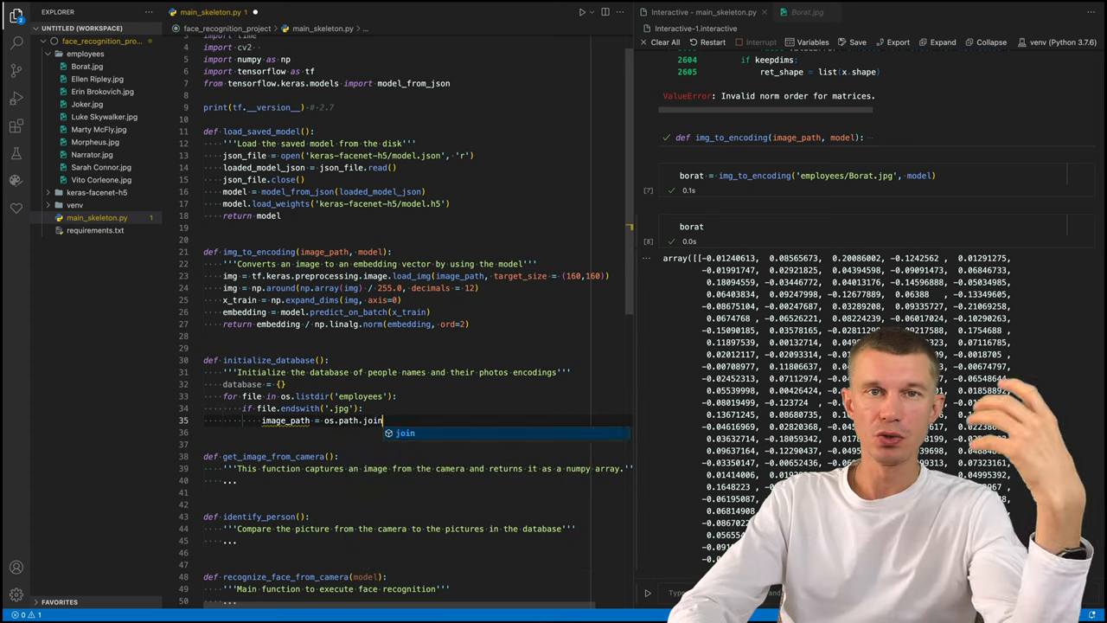
{"action": "type", "text": "('employees', file)"}
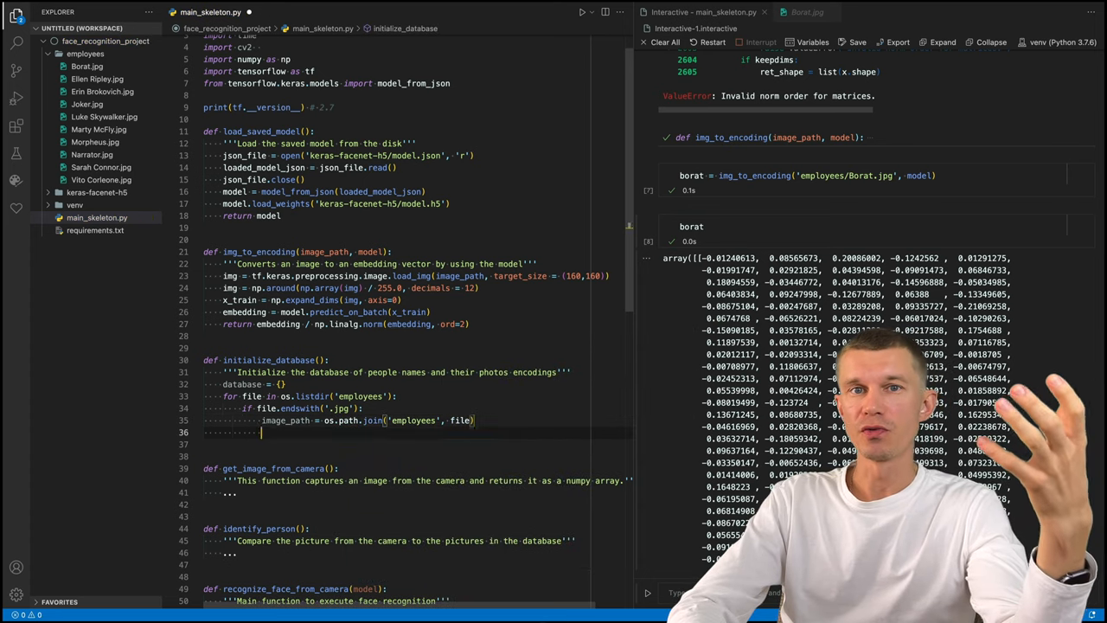
{"action": "type", "text": "embedding = img_to_encoding(image_path, model)"}
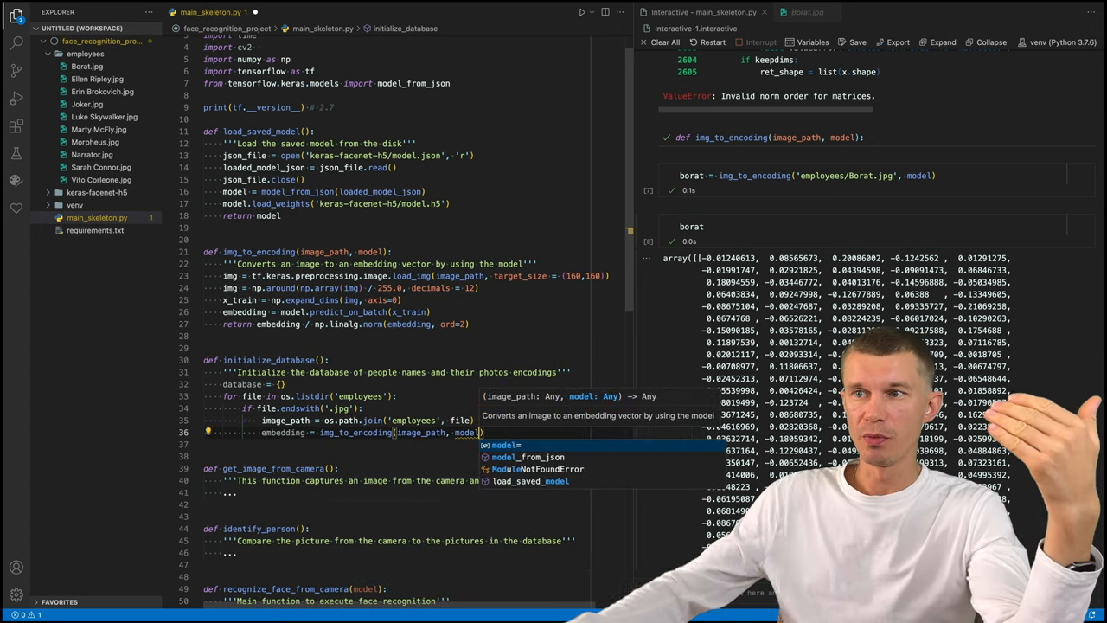
{"action": "type", "text": "database[file"}
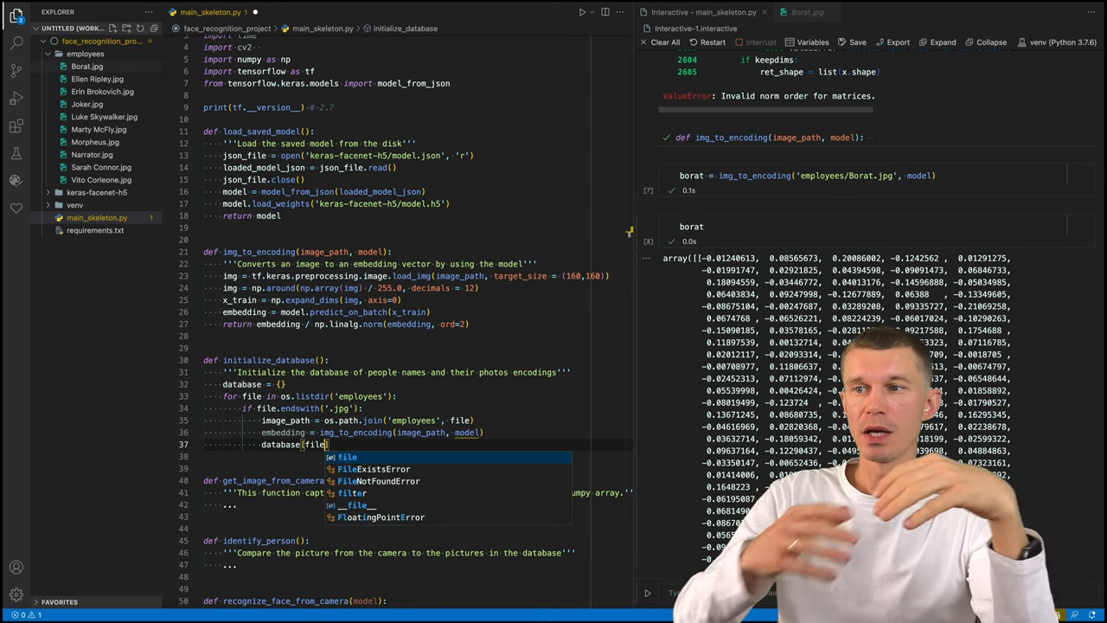
{"action": "type", "text": "[:-4]])"}
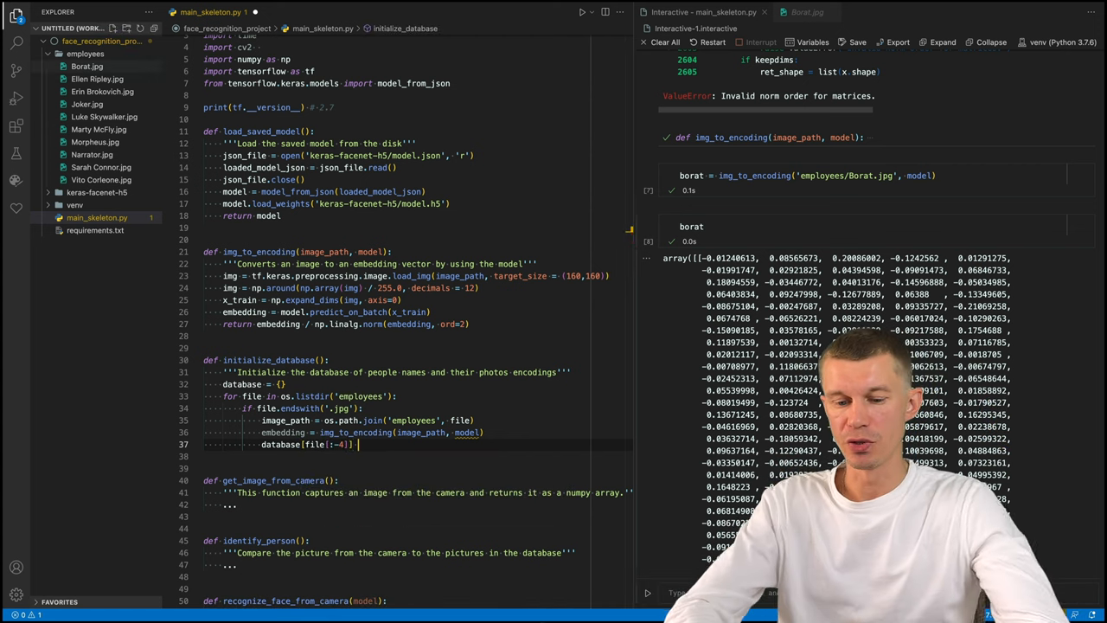
{"action": "type", "text": "= embedding"}
{"action": "left_click", "coordinate": [417, 455]}
{"action": "type", "text": "return database"}
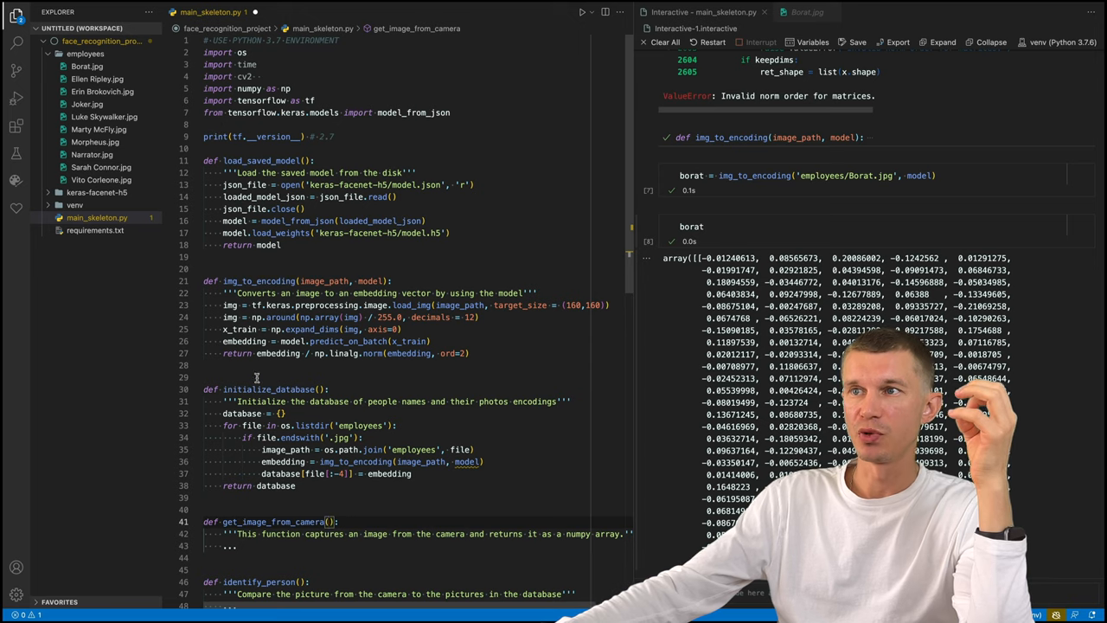
Open the camera with cv2.VideoCapture on cam_port, time.sleep(1), and read result, image from it.
{"action": "scroll", "scroll_direction": "down", "scroll_amount": 3}
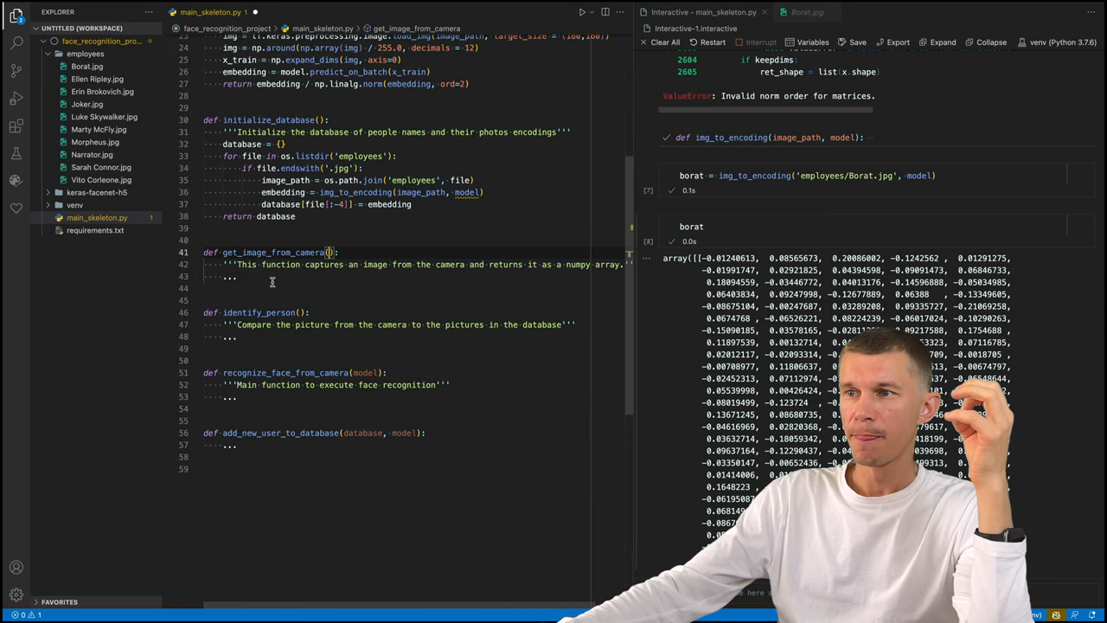
{"action": "type", "text": "cam_port = 0"}
{"action": "left_click", "coordinate": [417, 275]}
{"action": "type", "text": "cam ="}
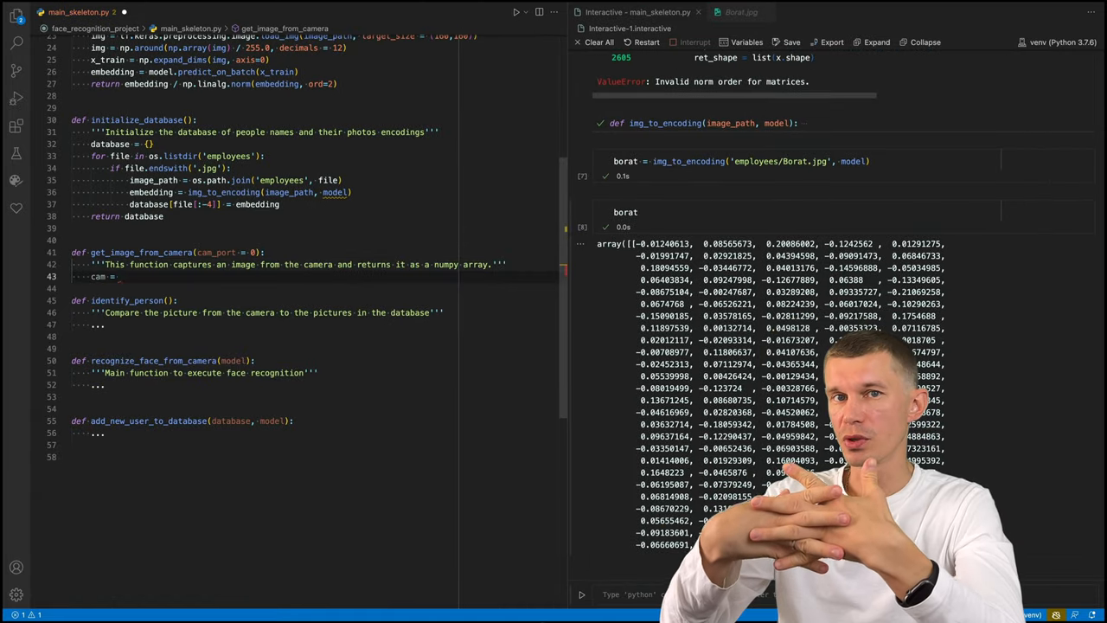
{"action": "type", "text": "cv2.VideoCapture(cam_port"}
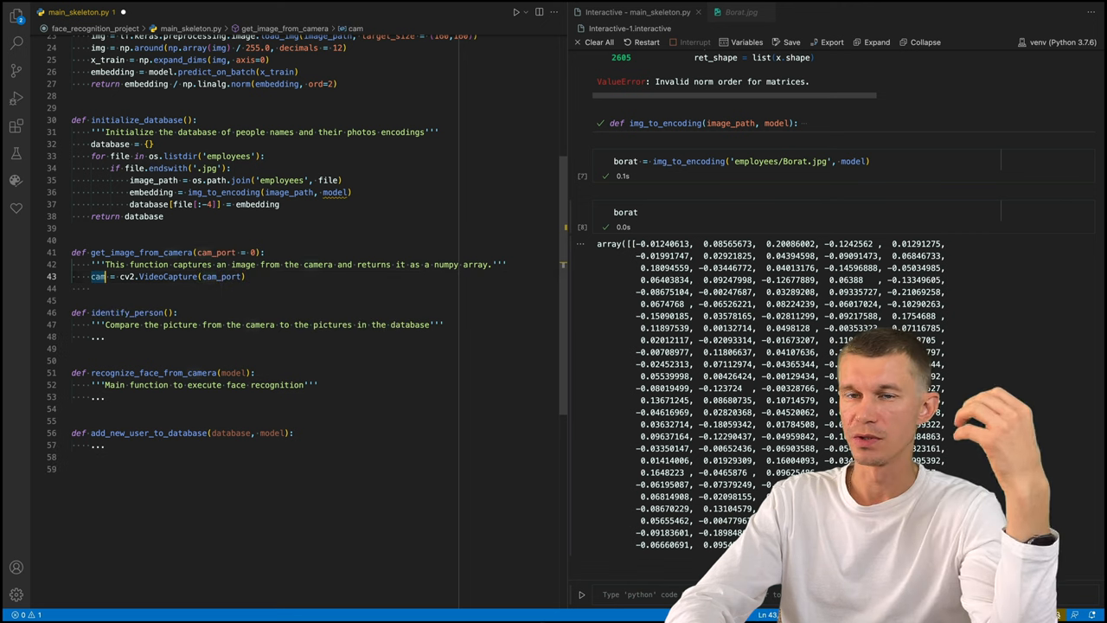
{"action": "type", "text": "time"}
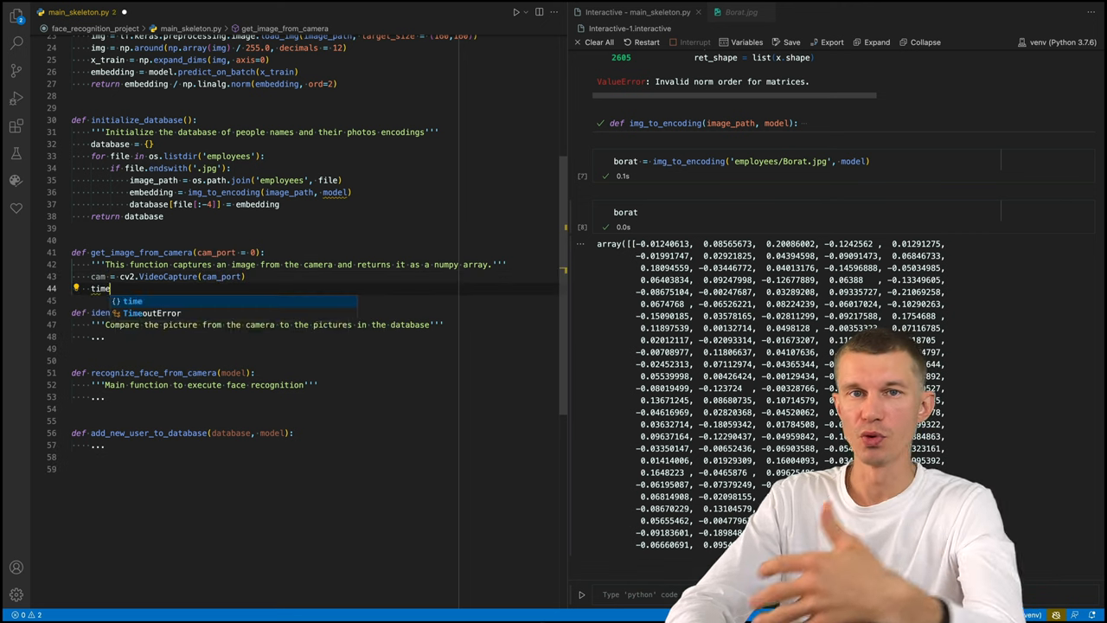
{"action": "type", "text": ".sleep(1)"}
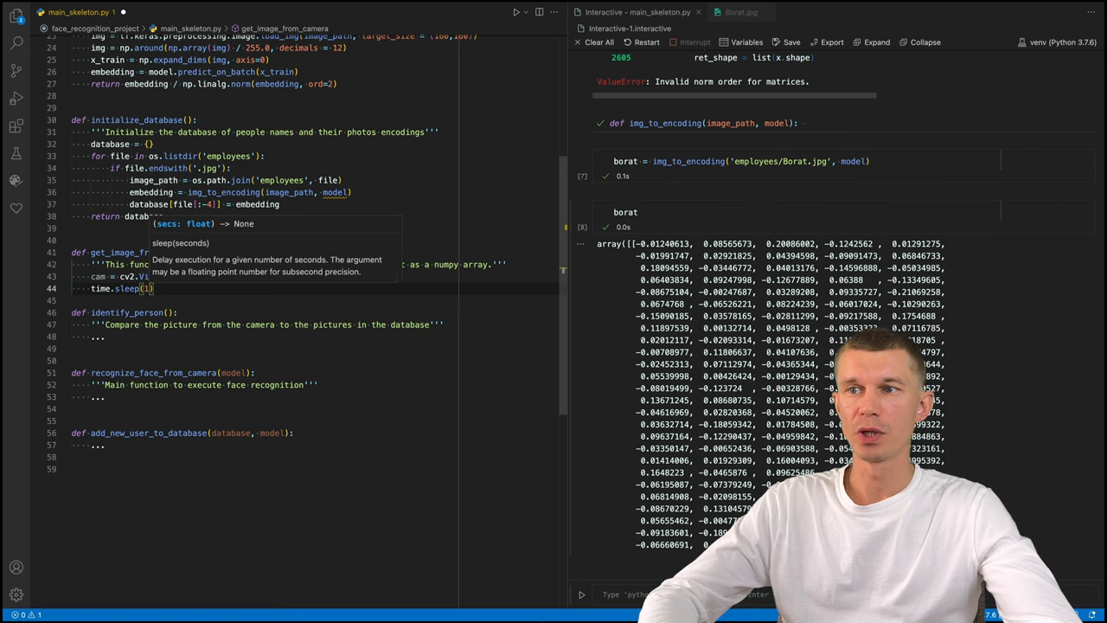
{"action": "type", "text": "result, image = cam.read("}
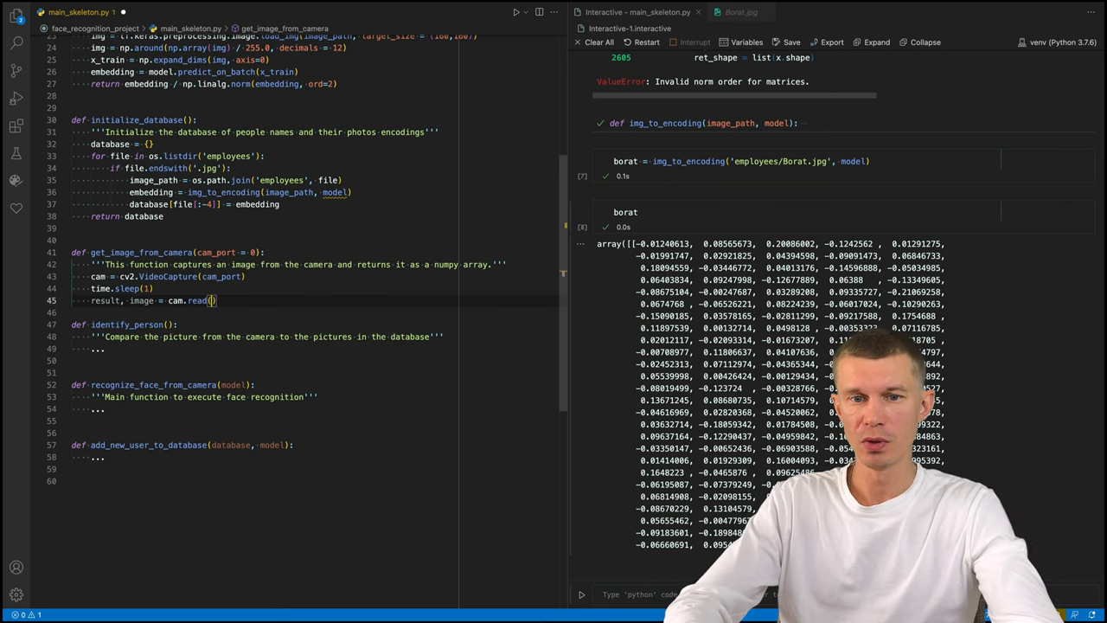
If result, show the 'Capture' frame with cv2.imshow and waitKey, return image; else raise 'No image detected'.
{"action": "type", "text": "if result:"}
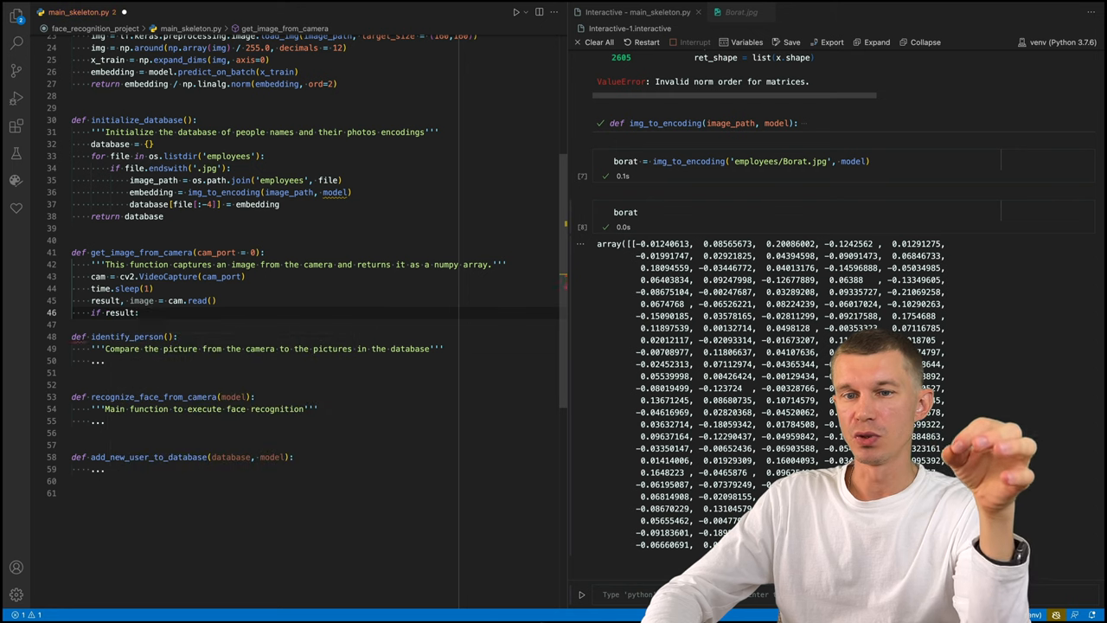
{"action": "type", "text": "cv2.imshow('"}
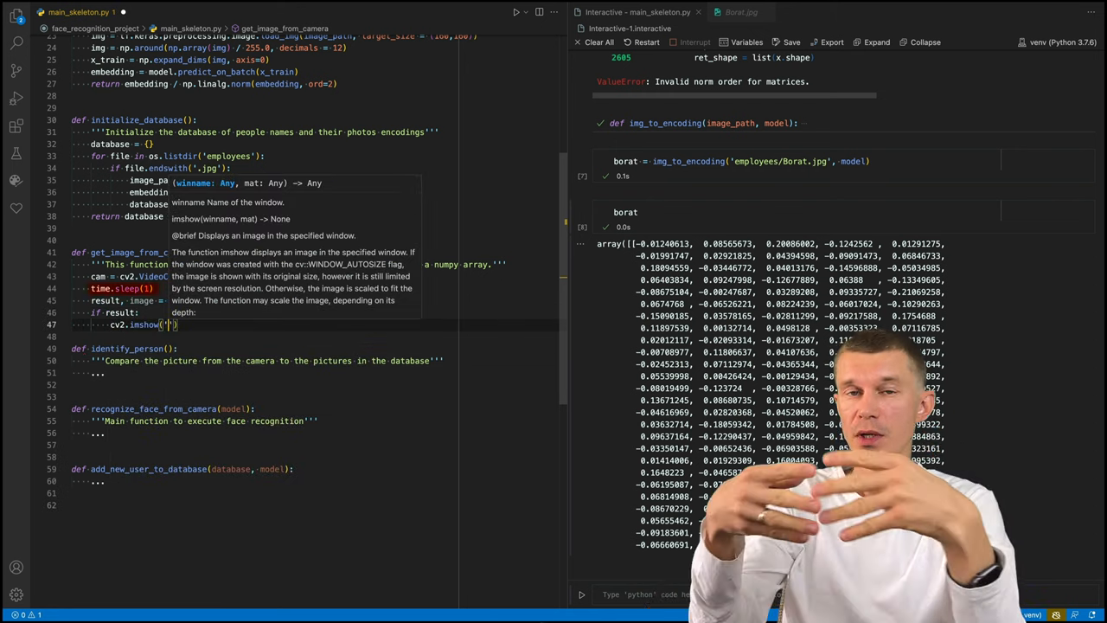
{"action": "type", "text": "Captured image"}
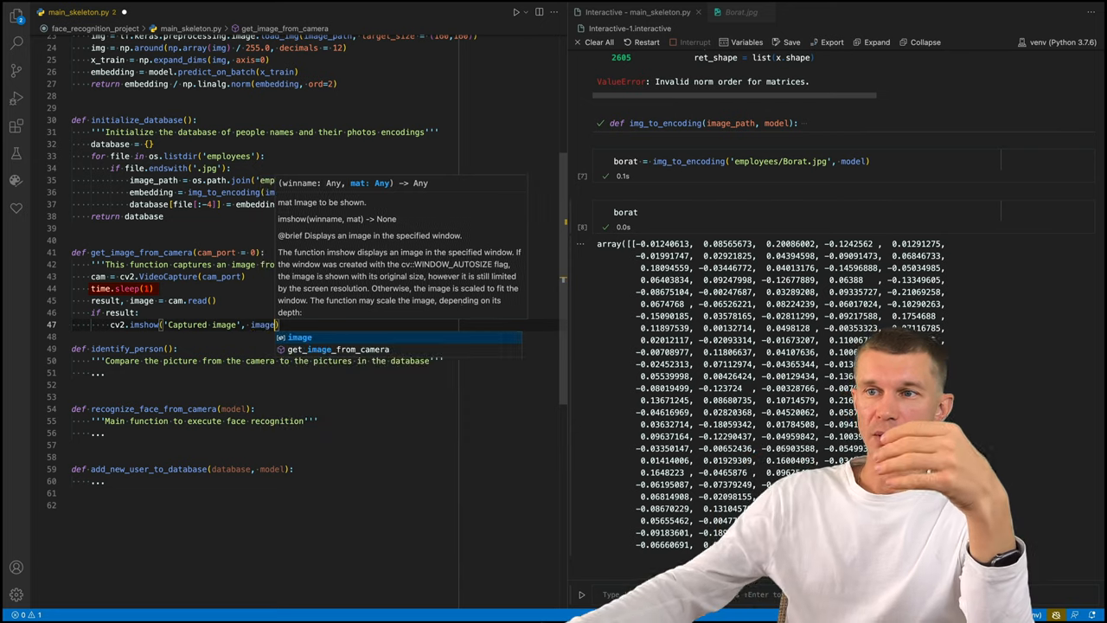
{"action": "type", "text": "cv2.waitKey(1000"}
{"action": "type", "text": "cv2.destroyWindow('Captured image');"}
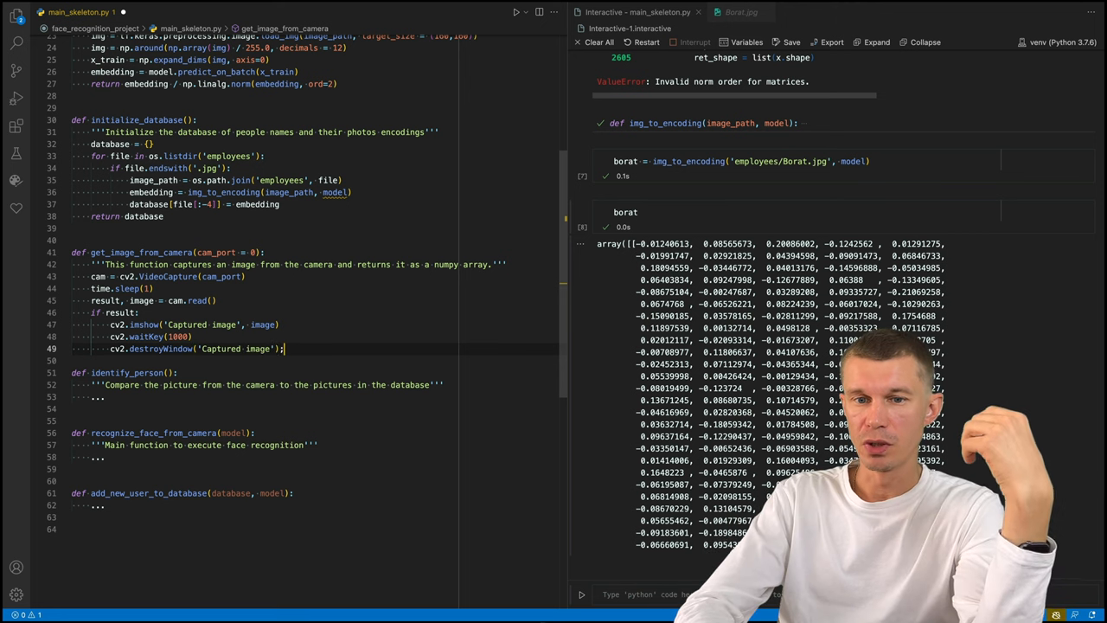
{"action": "type", "text": "cv2.waitKey(1"}
{"action": "type", "text": "cam.release("}
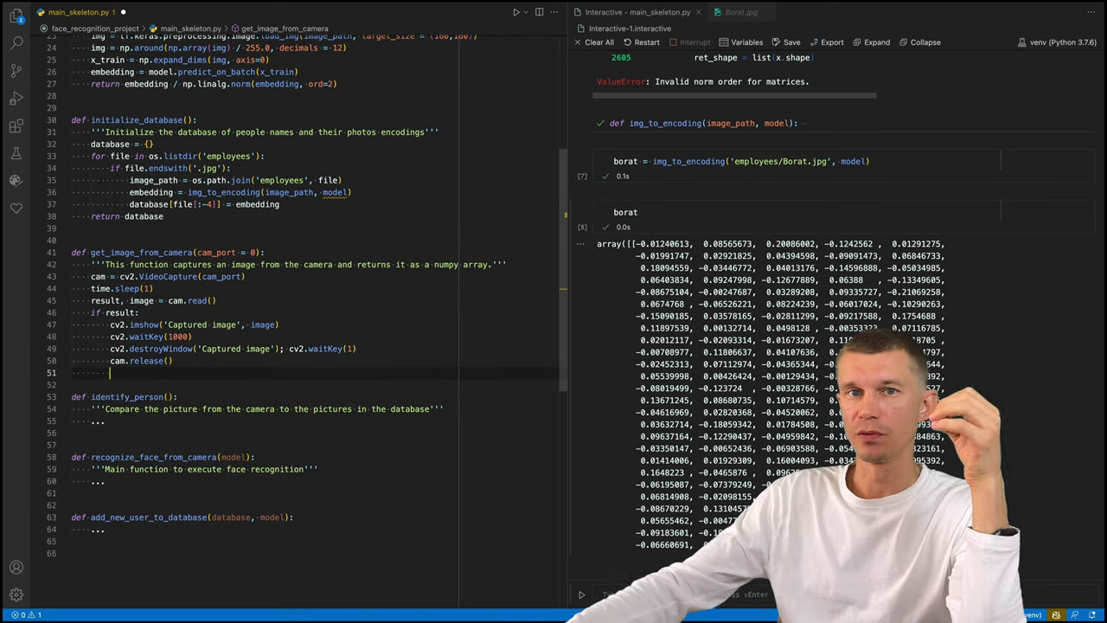
{"action": "type", "text": "return image"}
{"action": "type", "text": "raise Exception('"}
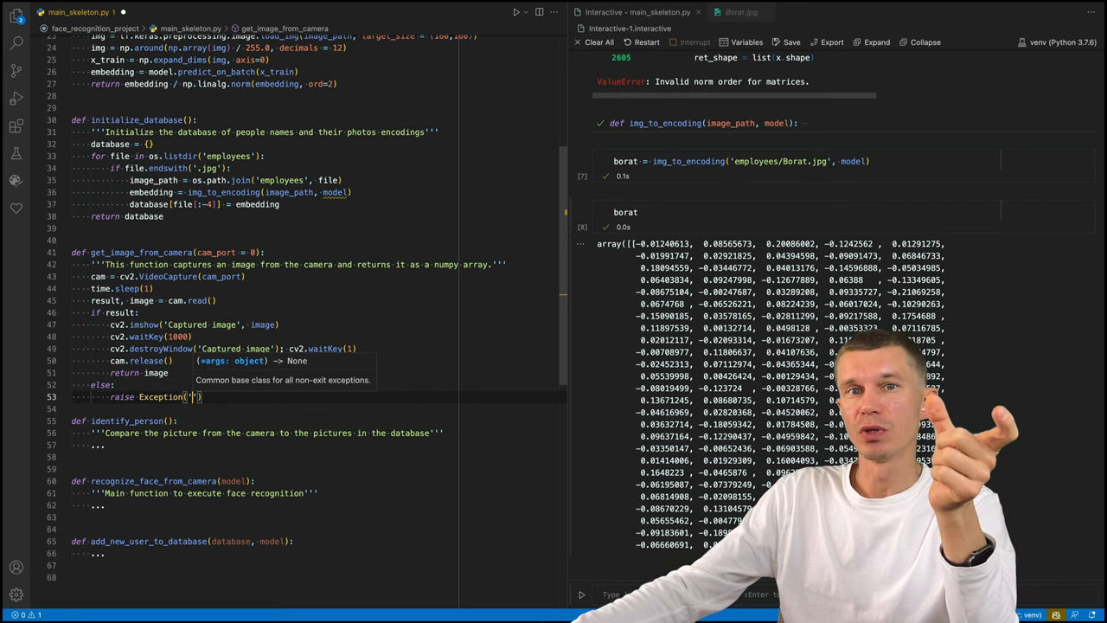
{"action": "type", "text": "No image detected. Please try again"}
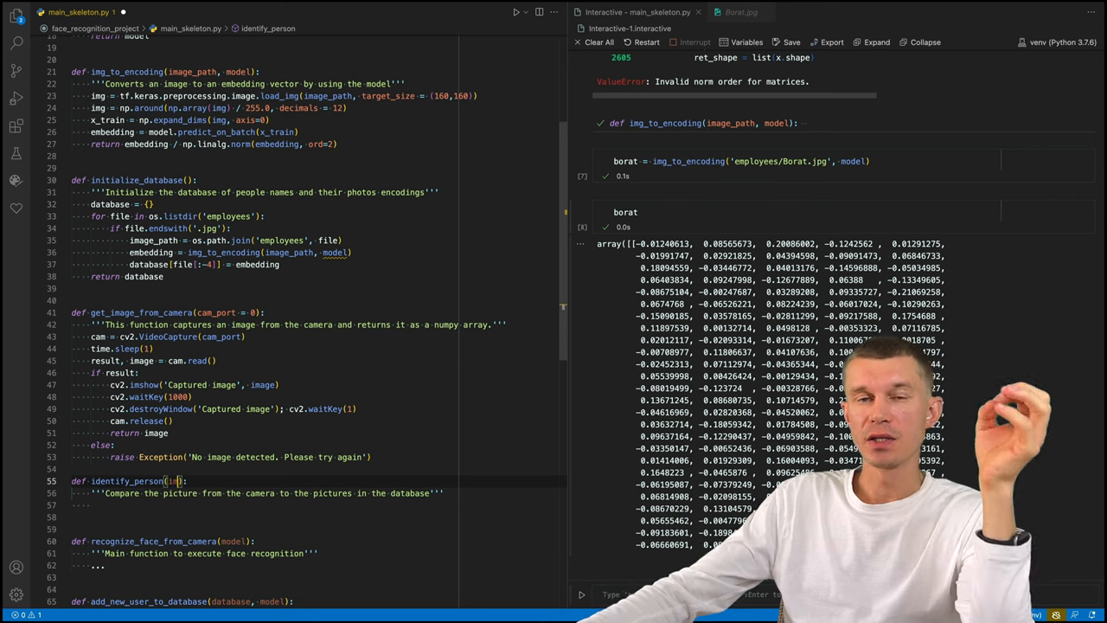
Compute incoming_person_encoding = img_to_encoding(image_path, model) and initialise distance_between_images.
{"action": "type", "text": "image_path, database, model"}
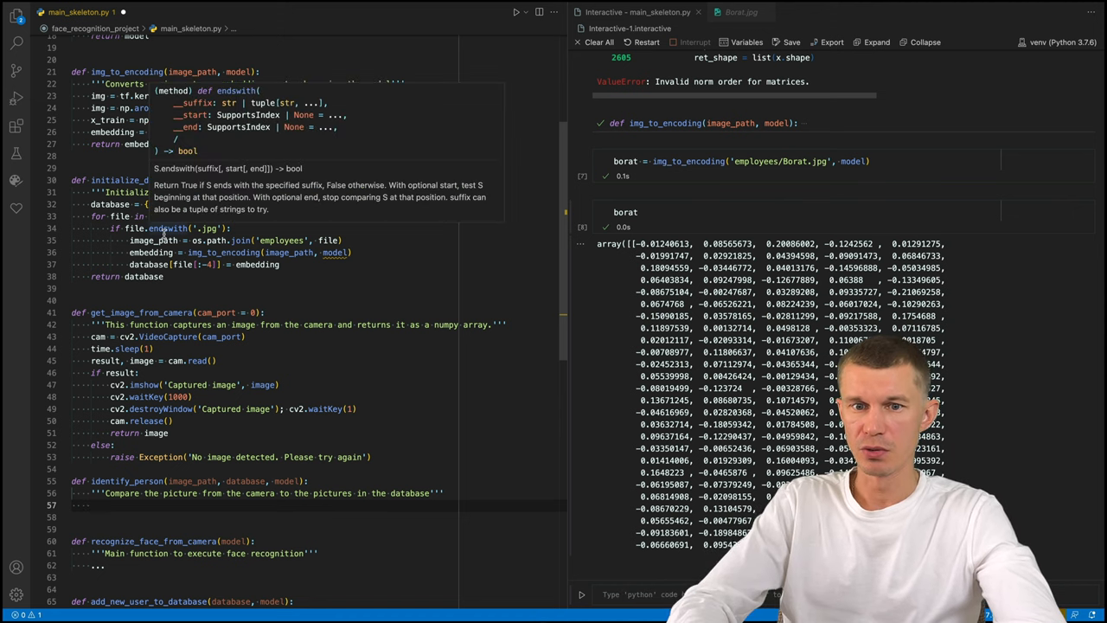
{"action": "type", "text": "incoming_person_image"}
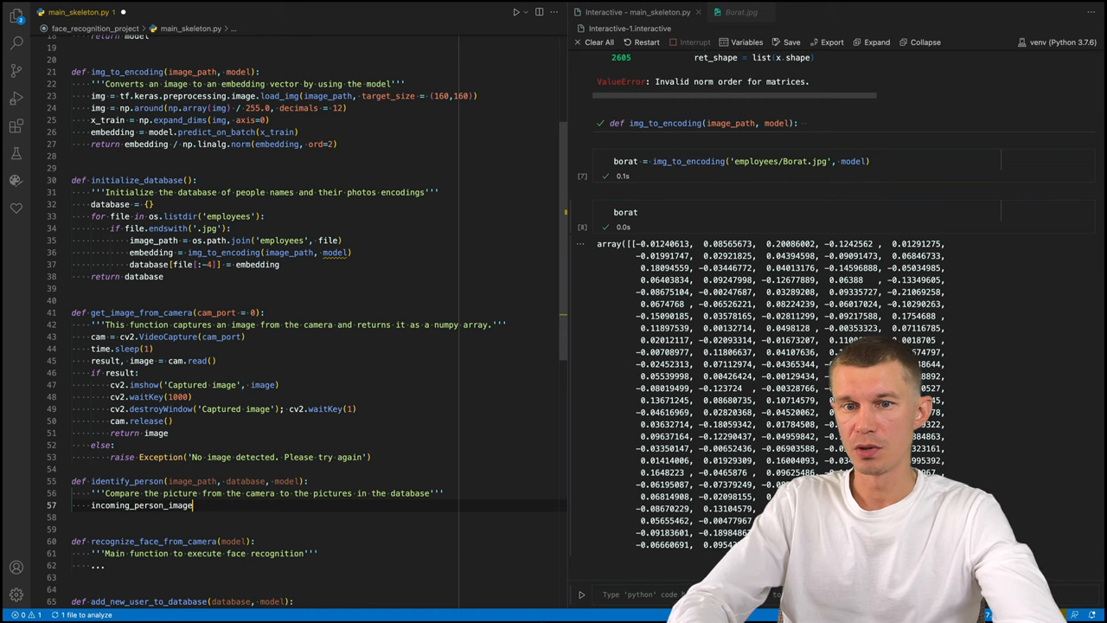
{"action": "type", "text": "_encoding"}
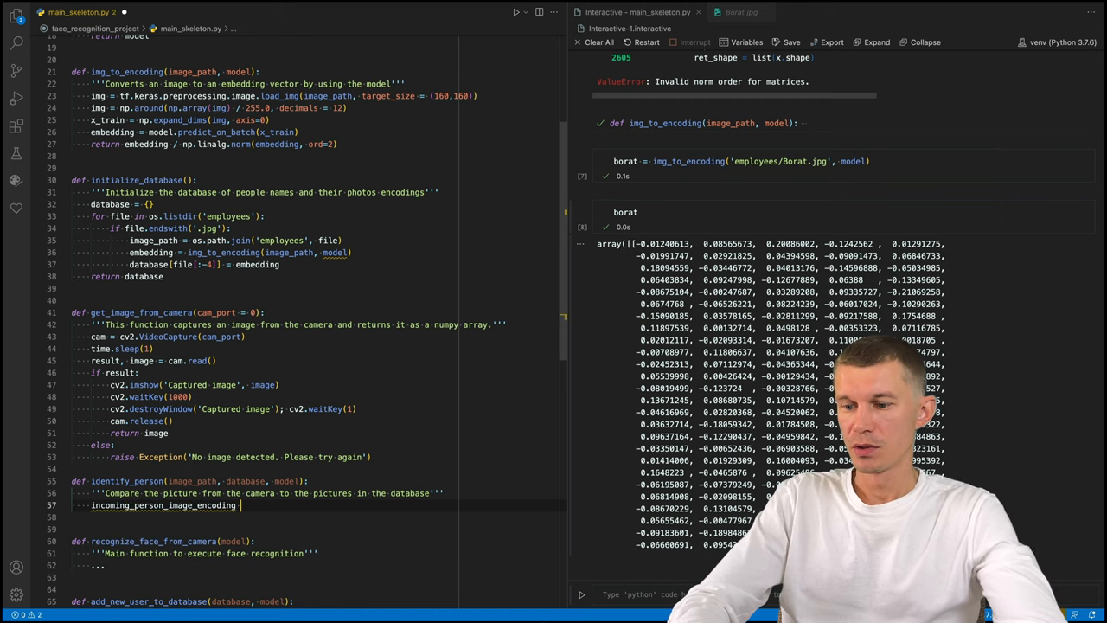
{"action": "type", "text": "="}
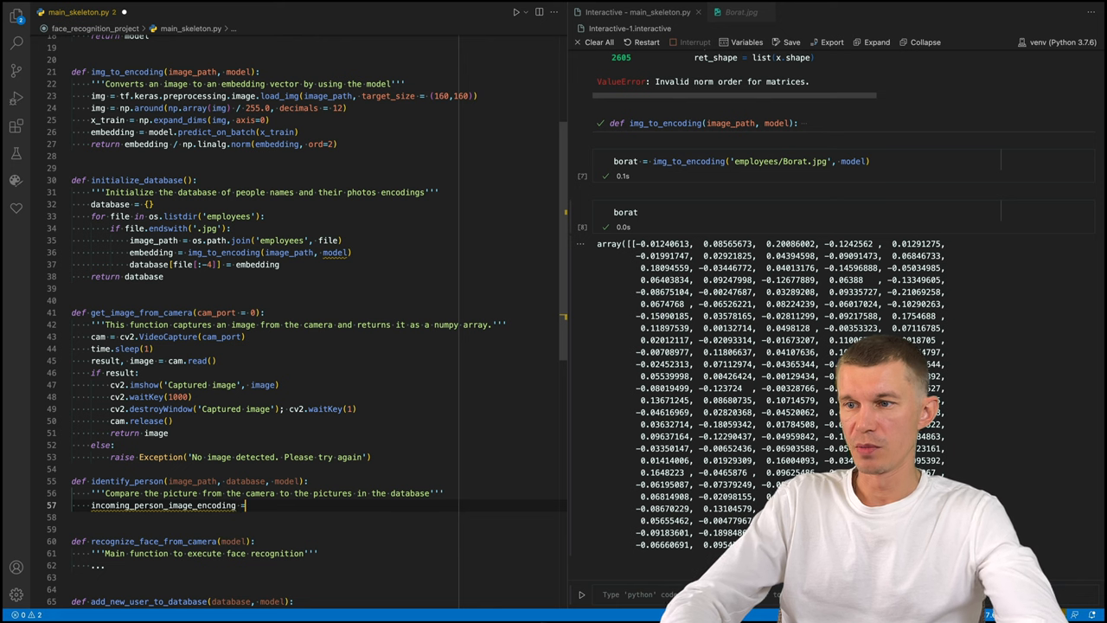
{"action": "type", "text": "img_to"}
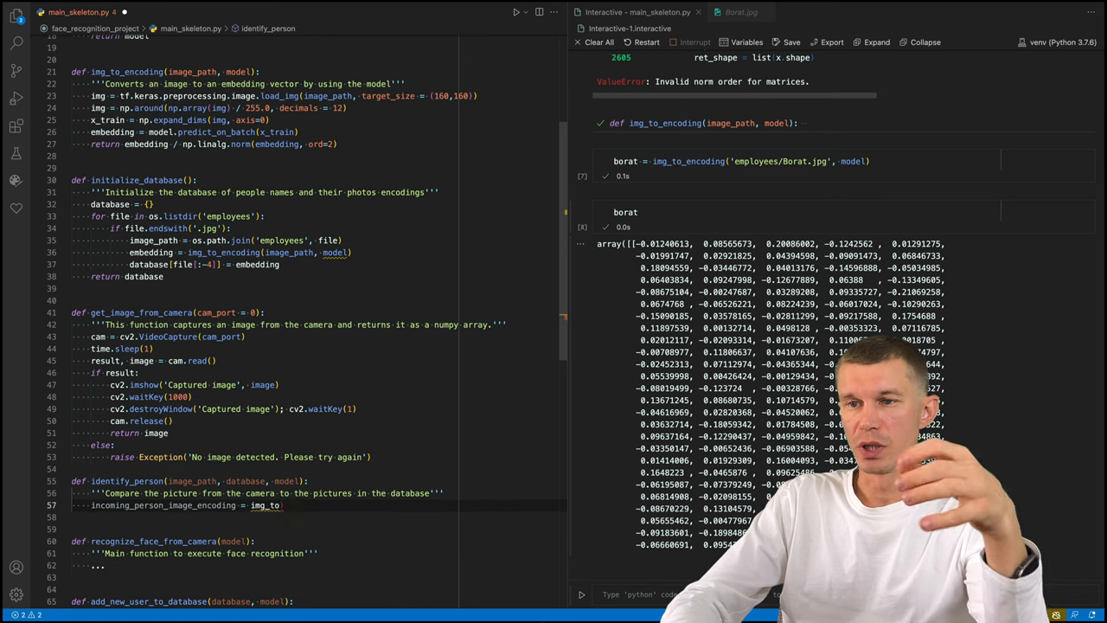
{"action": "type", "text": "_encoding(image_p"}
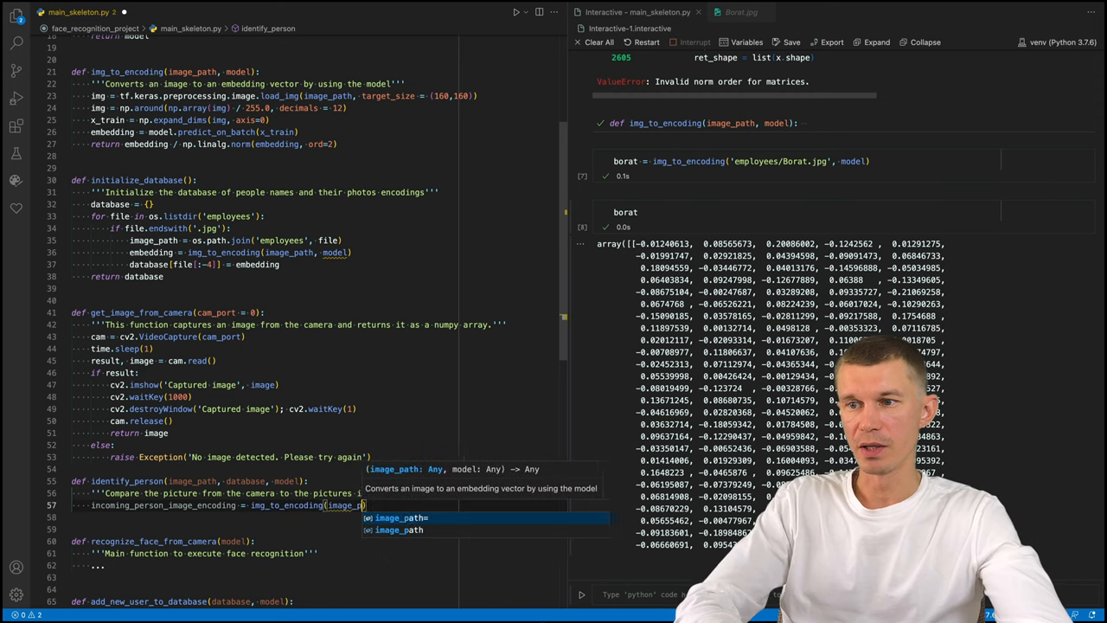
{"action": "type", "text": ", model"}
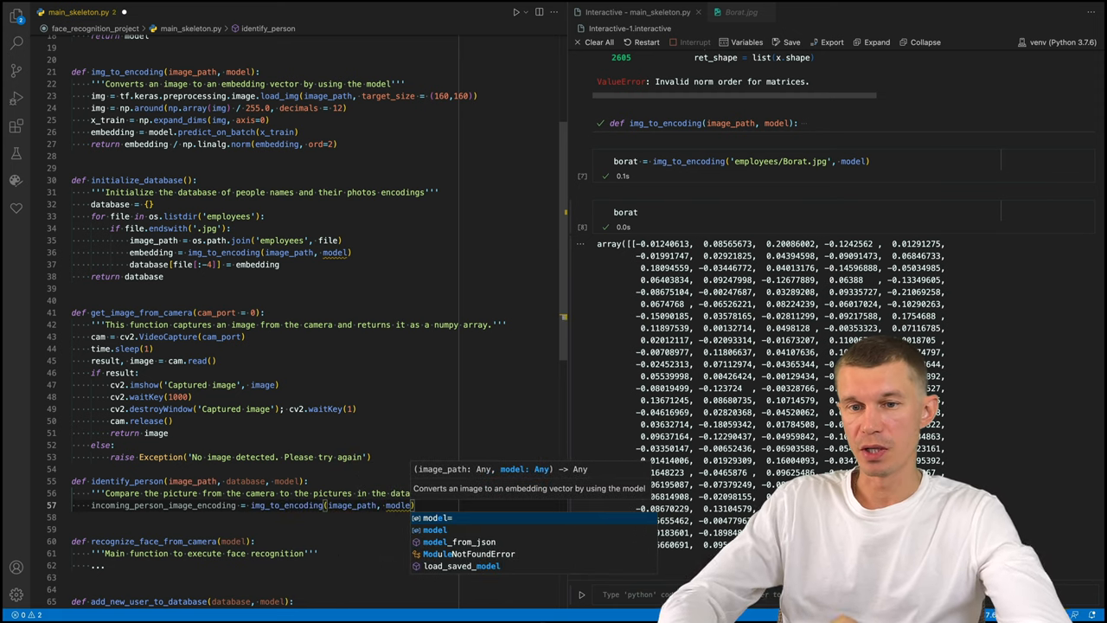
{"action": "key", "text": "Enter"}
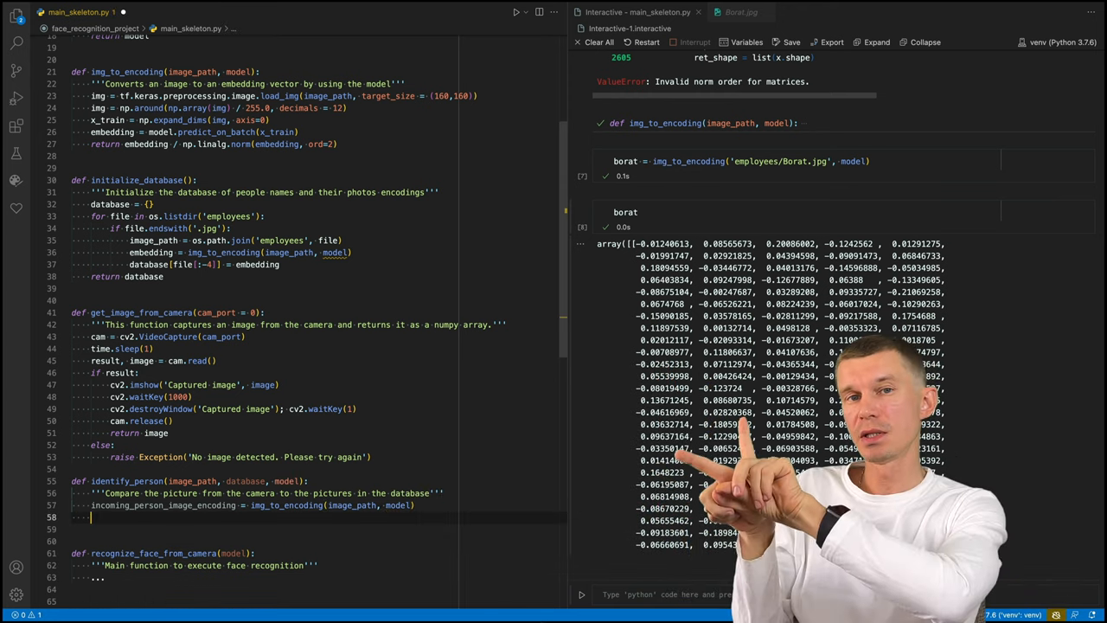
{"action": "type", "text": "distaqnce"}
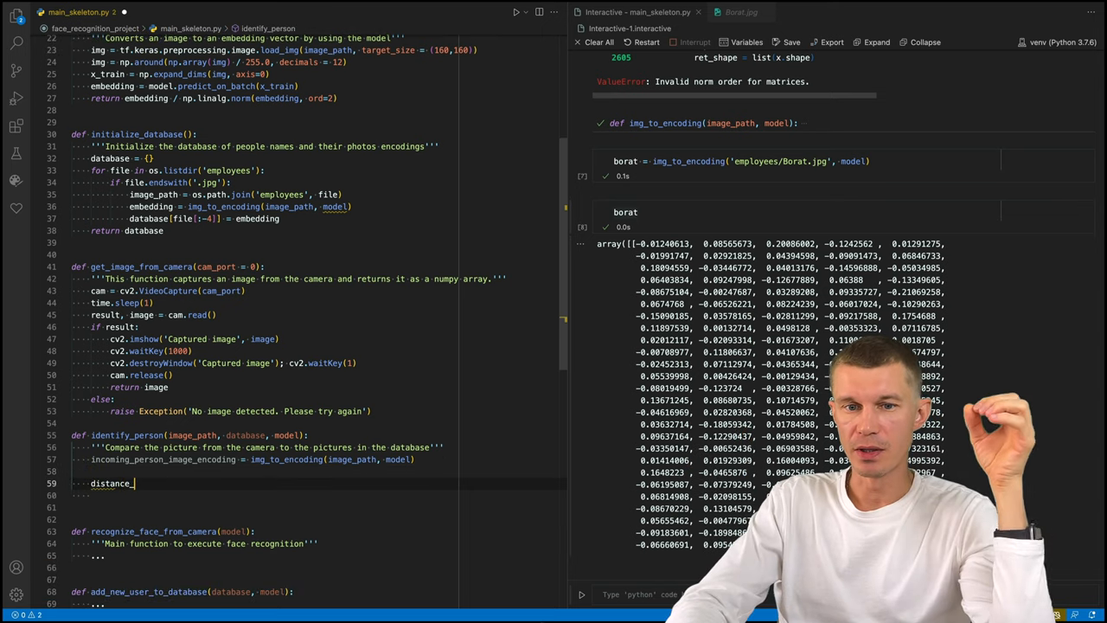
{"action": "type", "text": "_between_images ="}
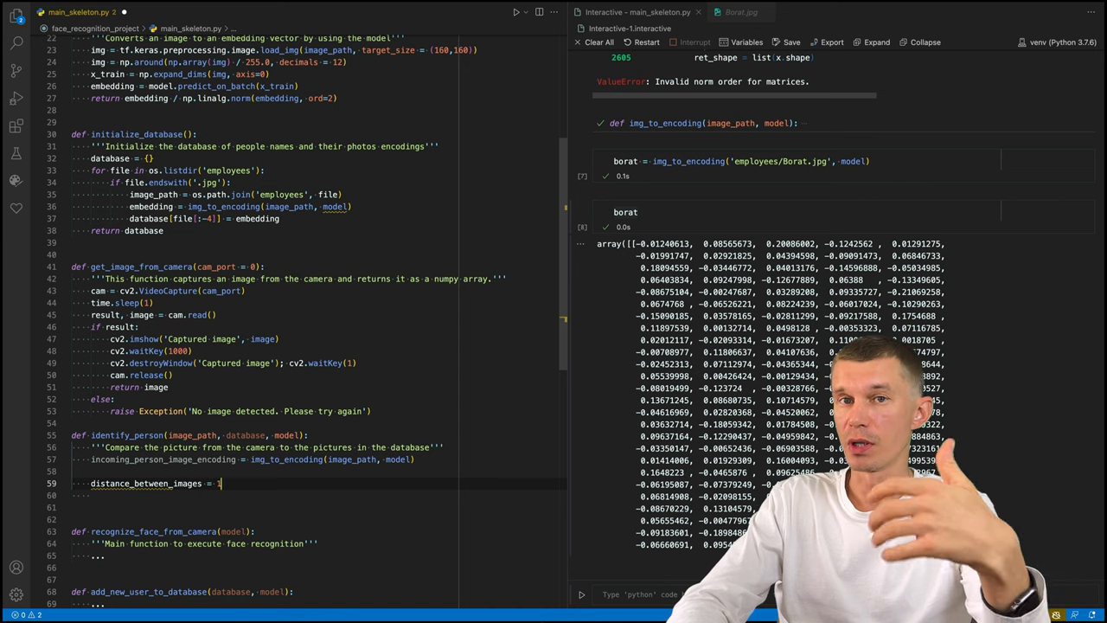
{"action": "type", "text": "00"}
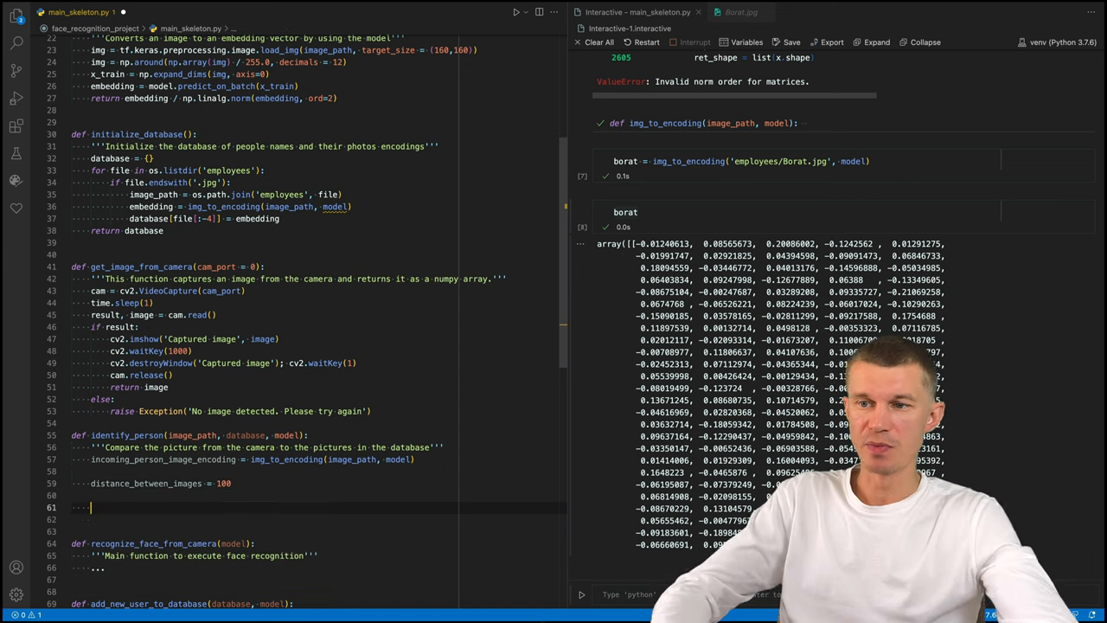
Loop over database.items(), compute the norm distance to each employee encoding, keeping the smallest distance and its name.
{"action": "type", "text": "for name,"}
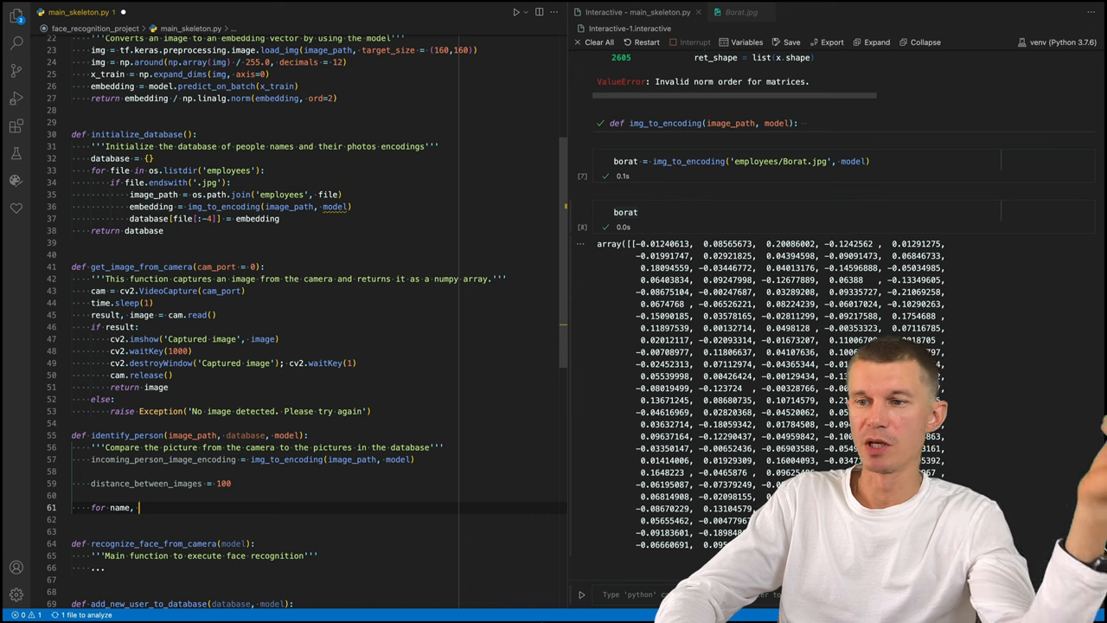
{"action": "type", "text": "employee"}
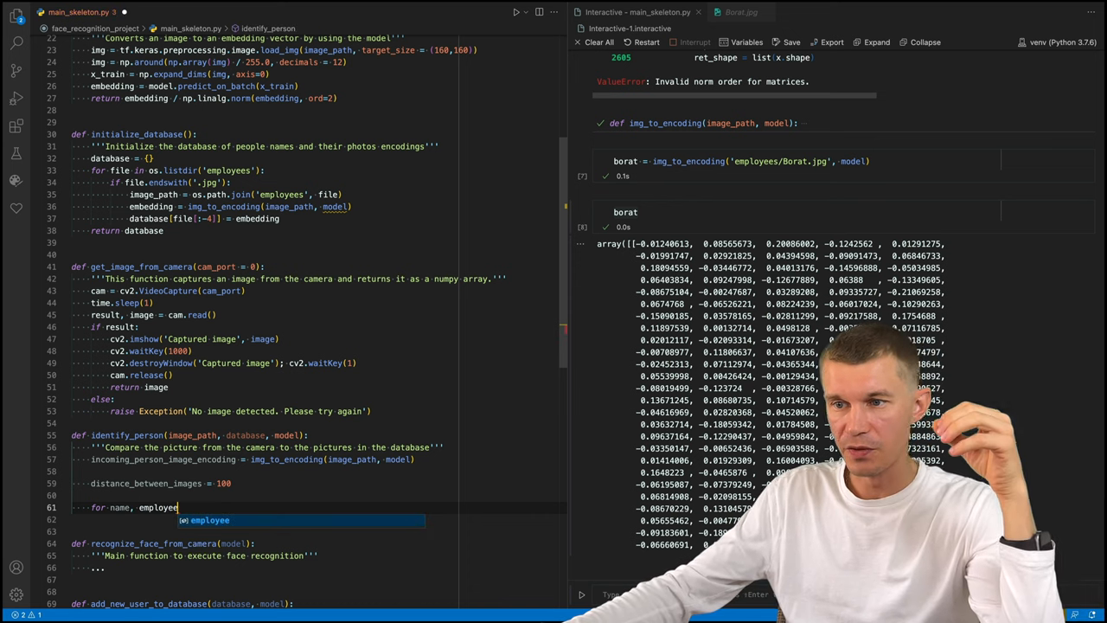
{"action": "type", "text": "_encoding in database"}
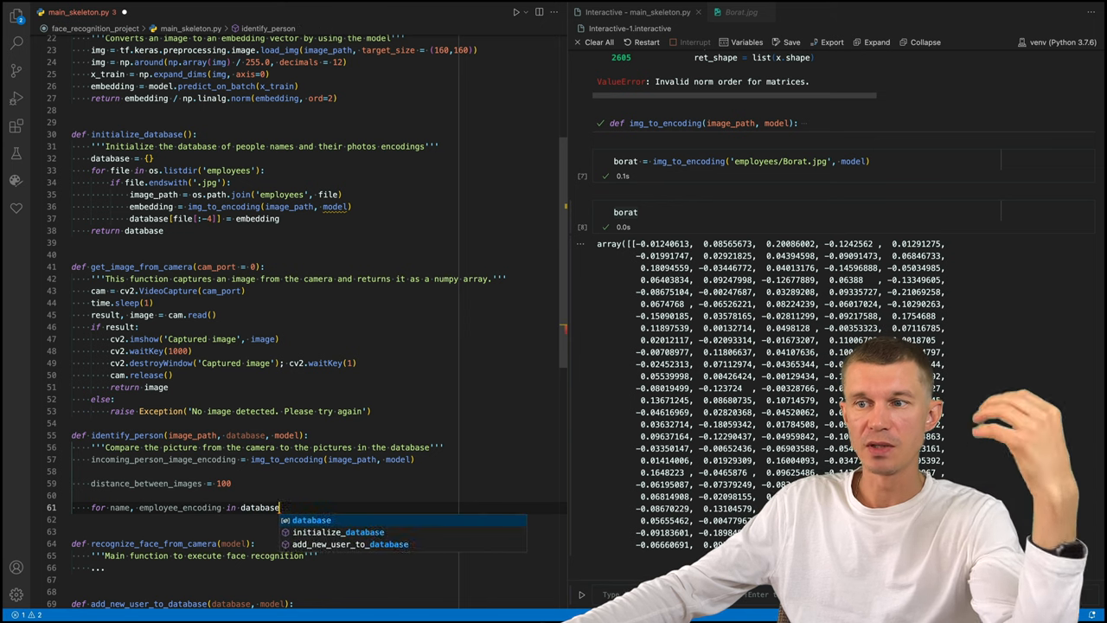
{"action": "type", "text": ".items():"}
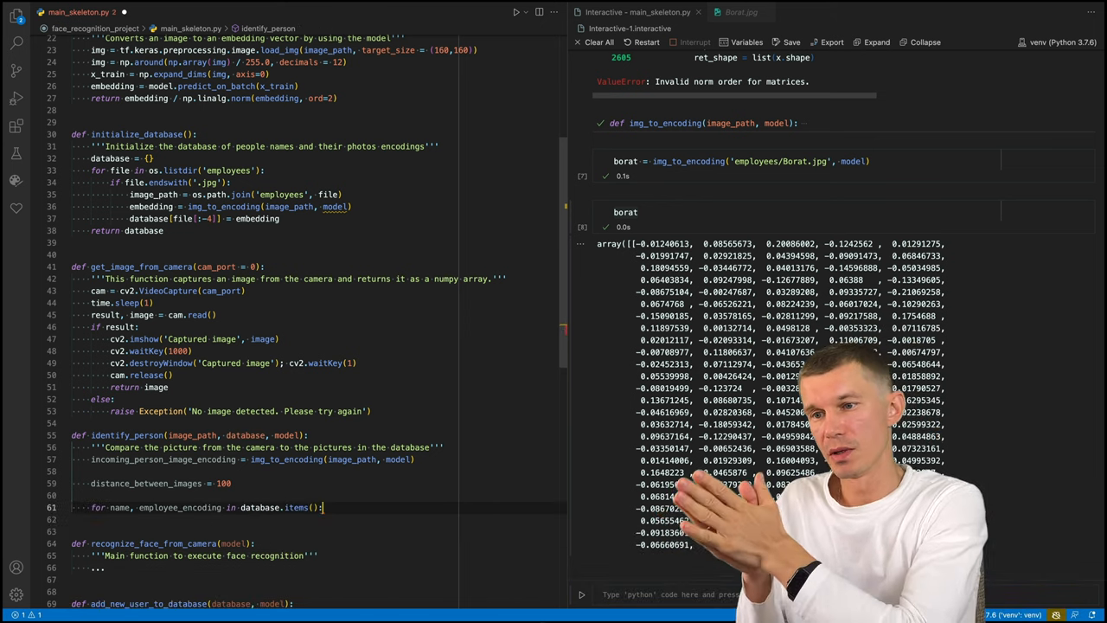
{"action": "type", "text": "ds"}
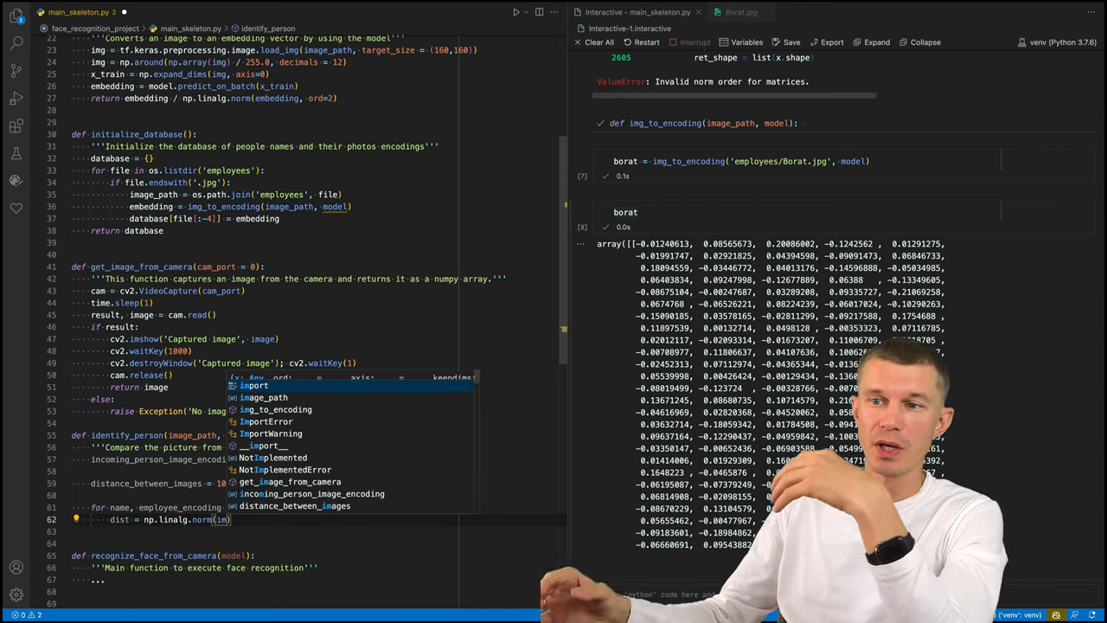
{"action": "type", "text": "incoming_person_image_encoding - employee_encoding"}
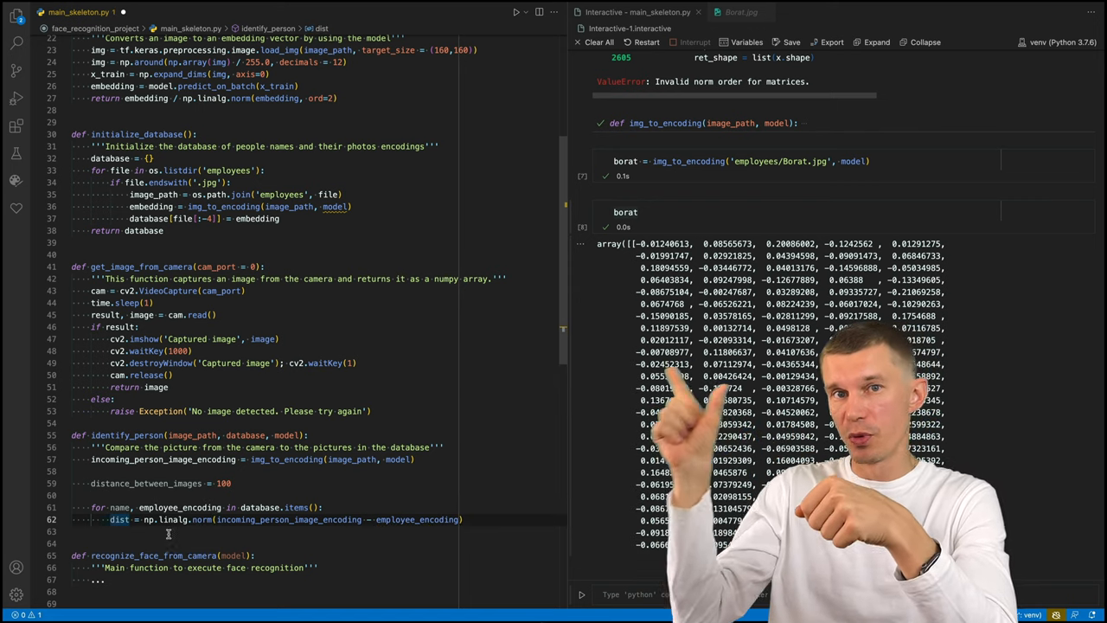
{"action": "type", "text": "if dist < distance_between_images:"}
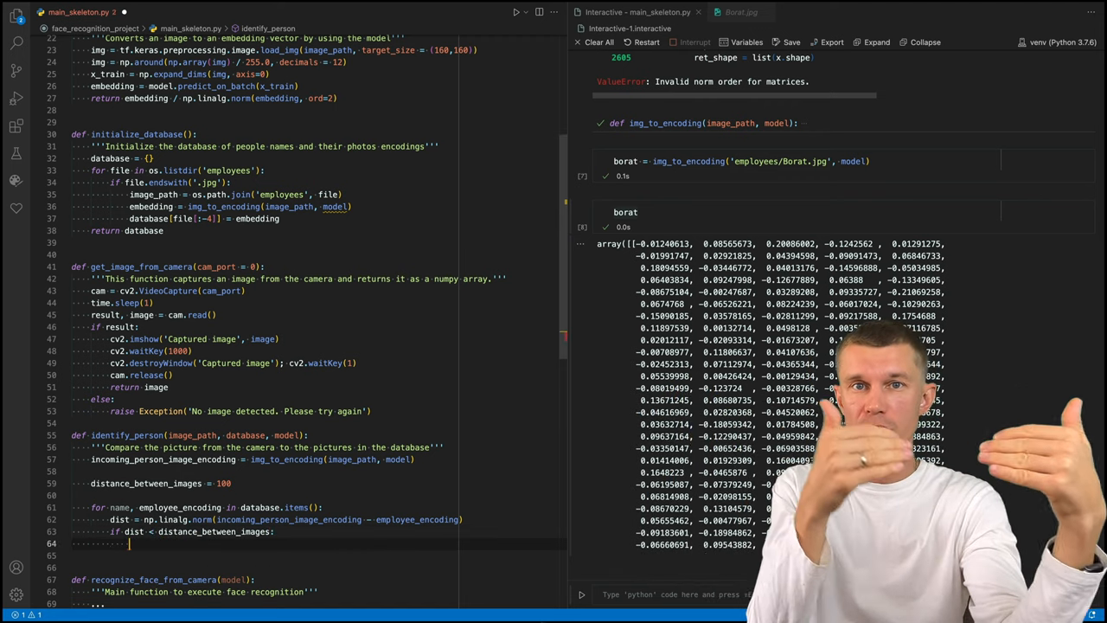
{"action": "type", "text": "distance_between_images = dist"}
{"action": "left_click", "coordinate": [318, 555]}
{"action": "type", "text": "identified_as ="}
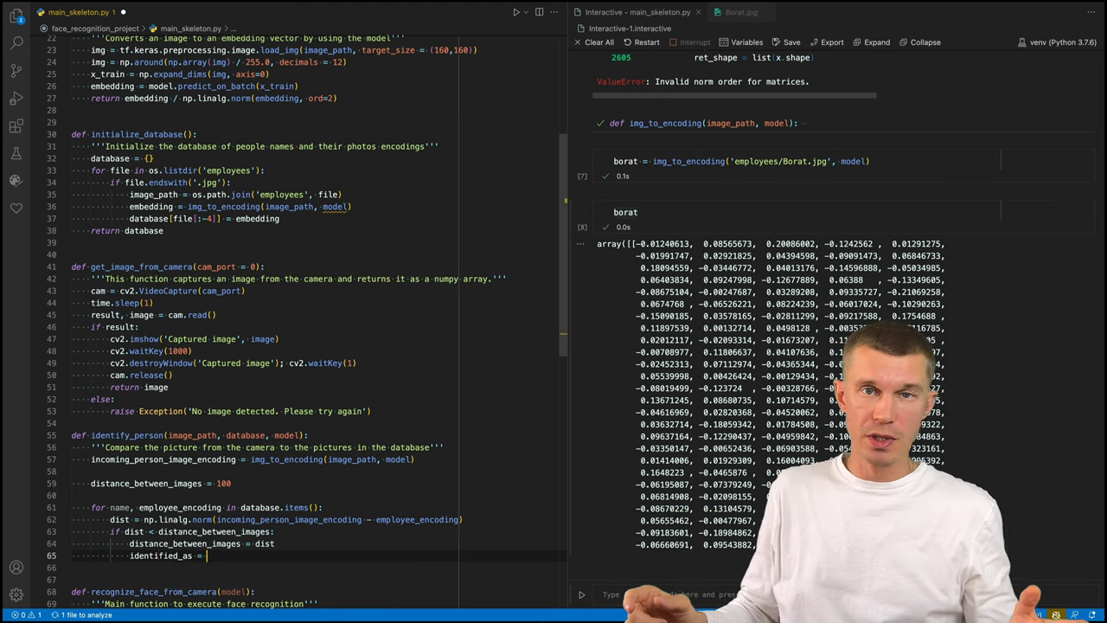
{"action": "type", "text": "name"}
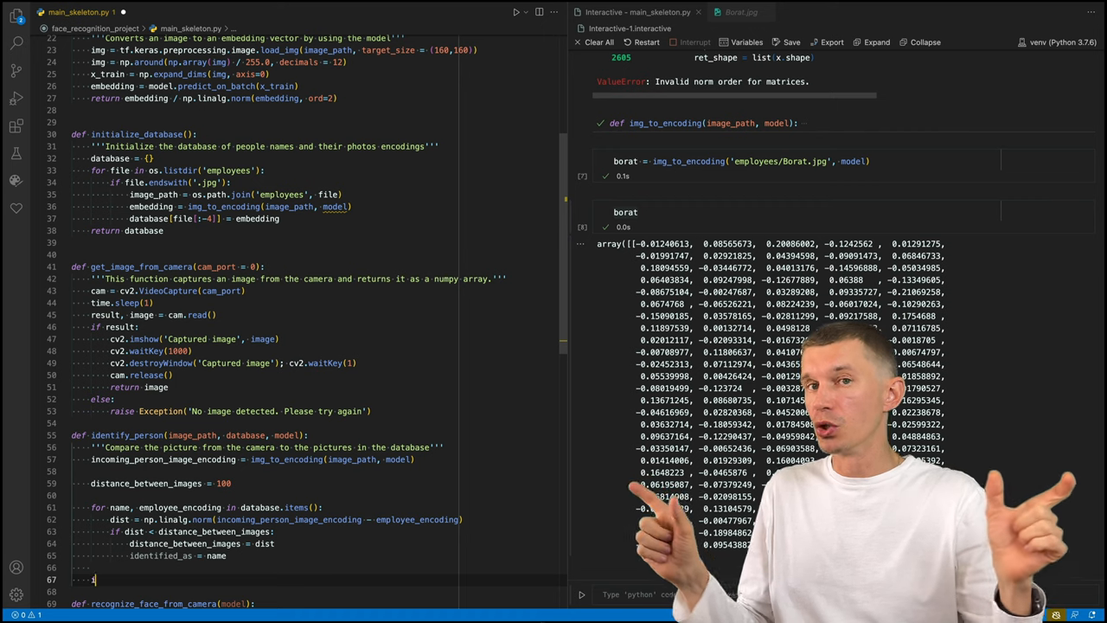
{"action": "type", "text": "if distance_between_image"}
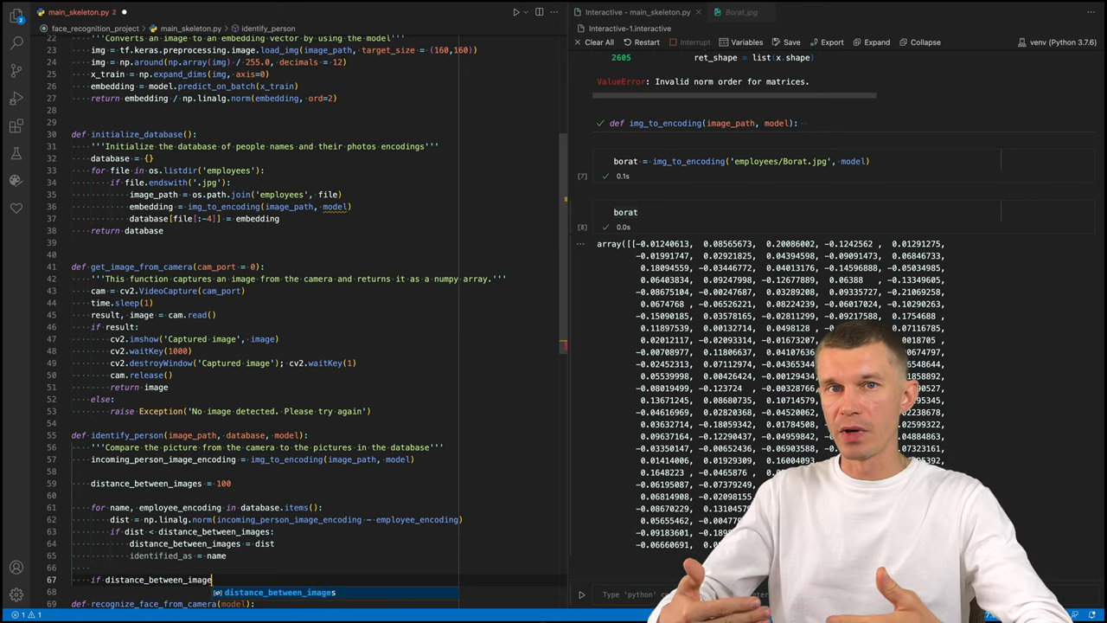
Print 'Not sure' above 0.7, otherwise greet identified_as, then return distance_between_images, identified_as.
{"action": "type", "text": "> 0.7:"}
{"action": "type", "text": "print(f'Not sure, maybe it is {"}
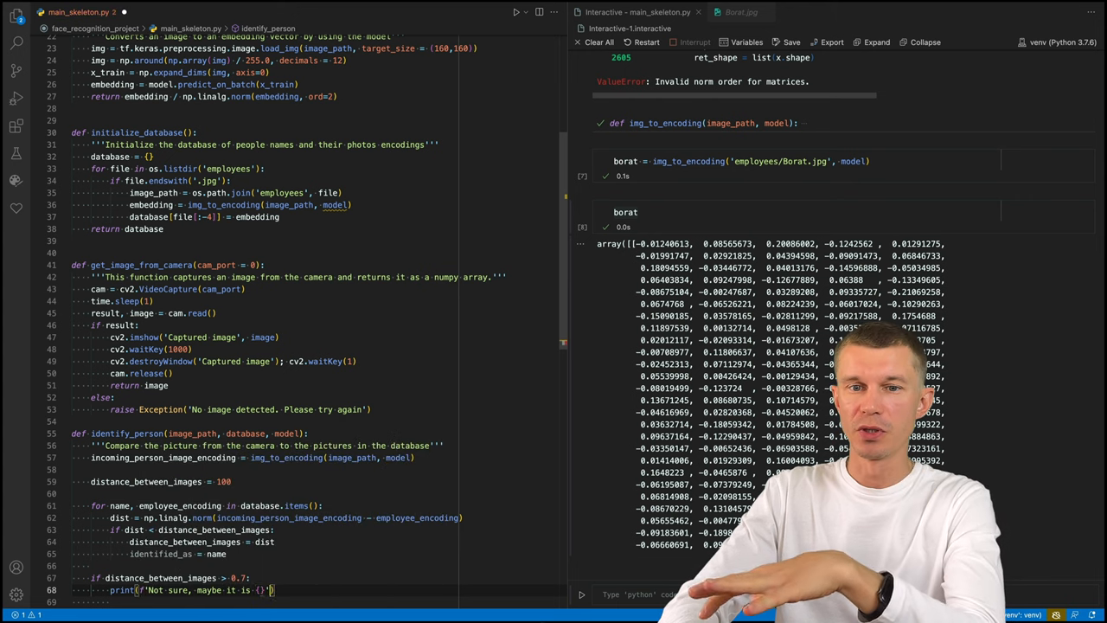
{"action": "type", "text": "identified_as"}
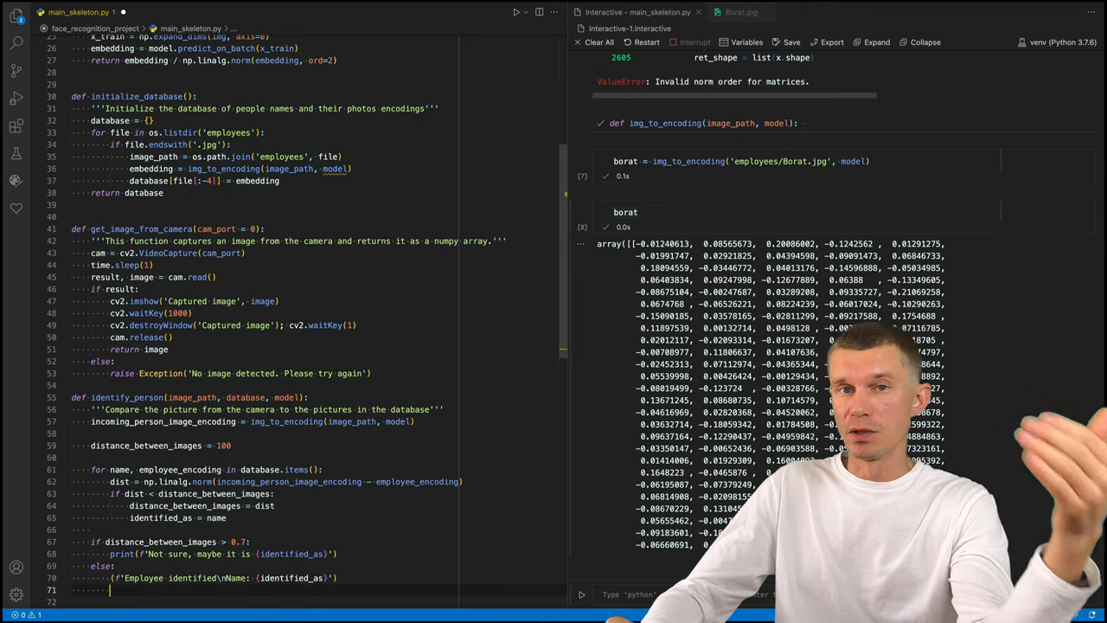
{"action": "type", "text": "return distance_between_images, identified_as"}
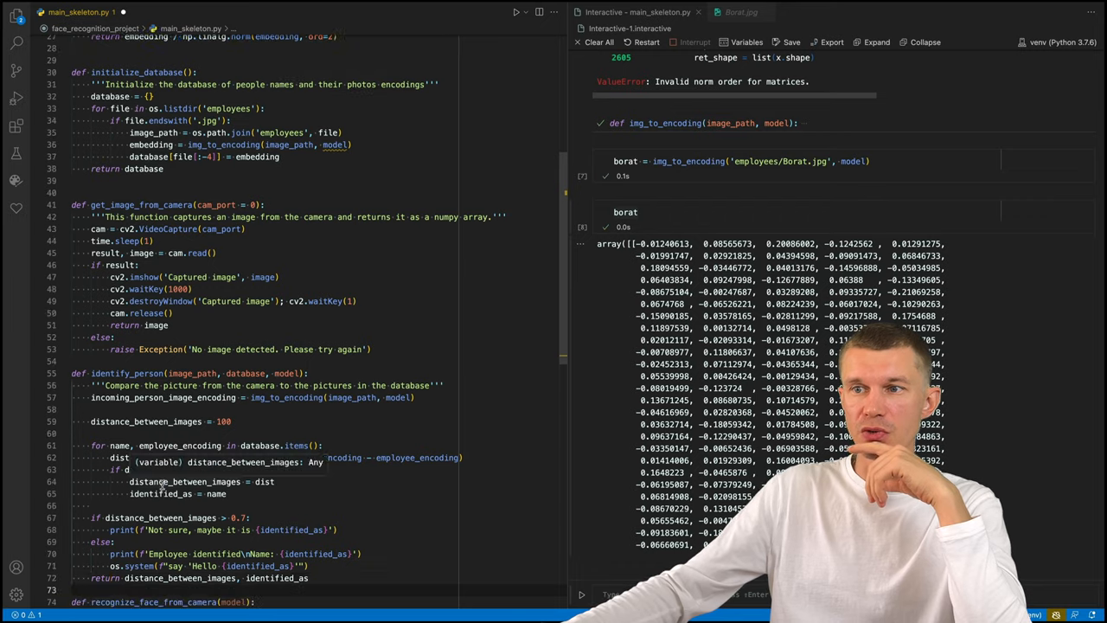
Capture face_to_recognize with get_image_from_camera() and cv2.imwrite it to face_to_recognize.jpg.
{"action": "scroll", "scroll_direction": "down", "scroll_amount": 3}
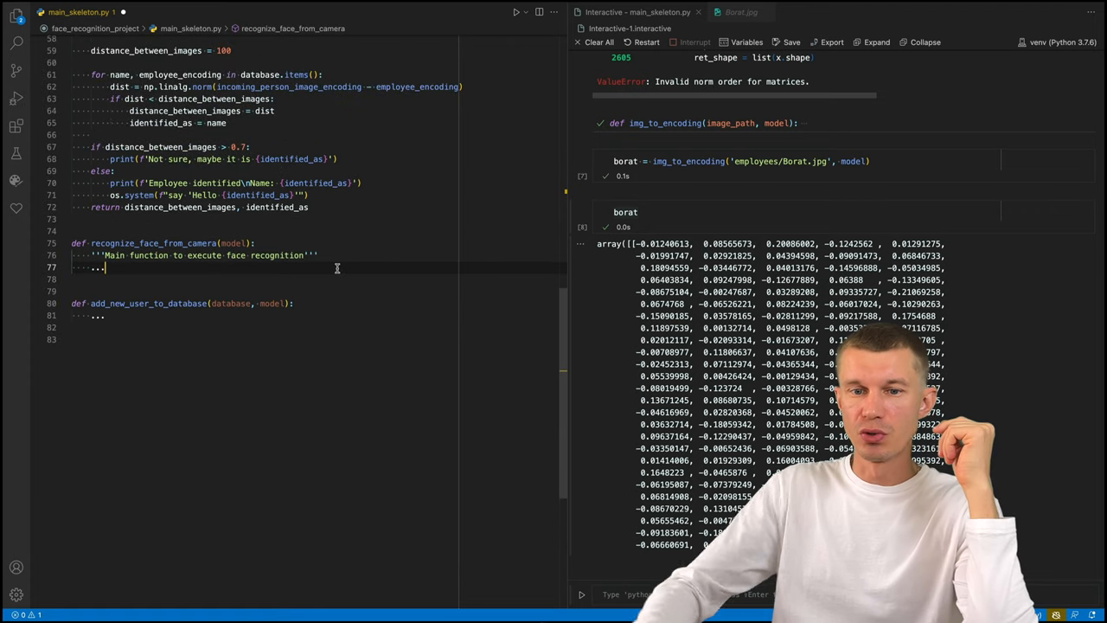
{"action": "type", "text": "face_to_recognize = get_image_from_camera"}
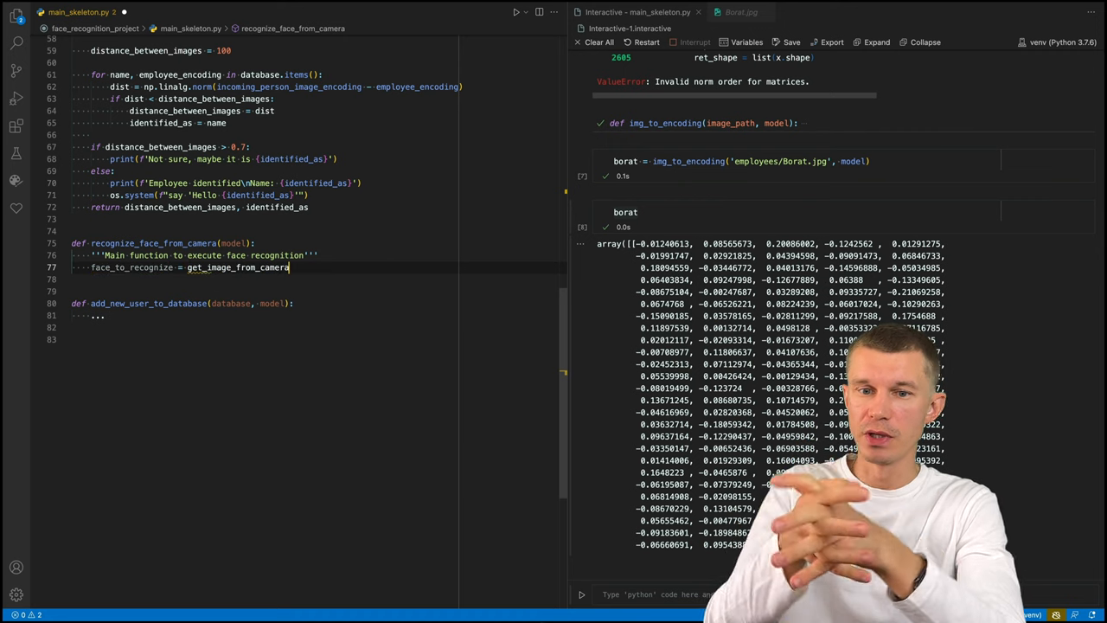
{"action": "type", "text": "()"}
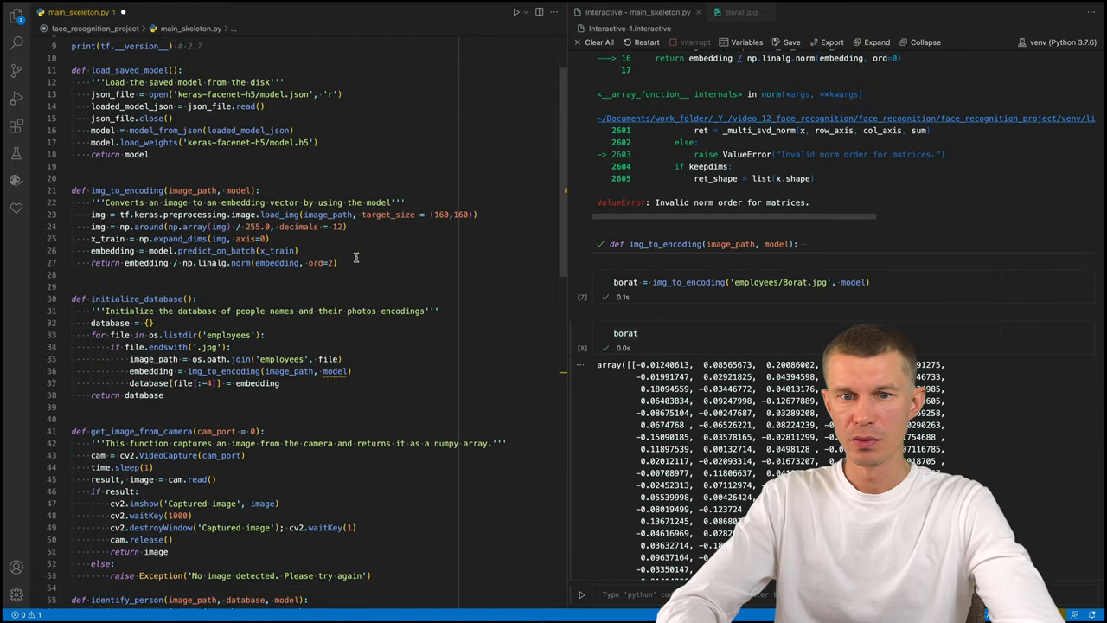
{"action": "scroll", "scroll_direction": "down", "scroll_amount": 3}
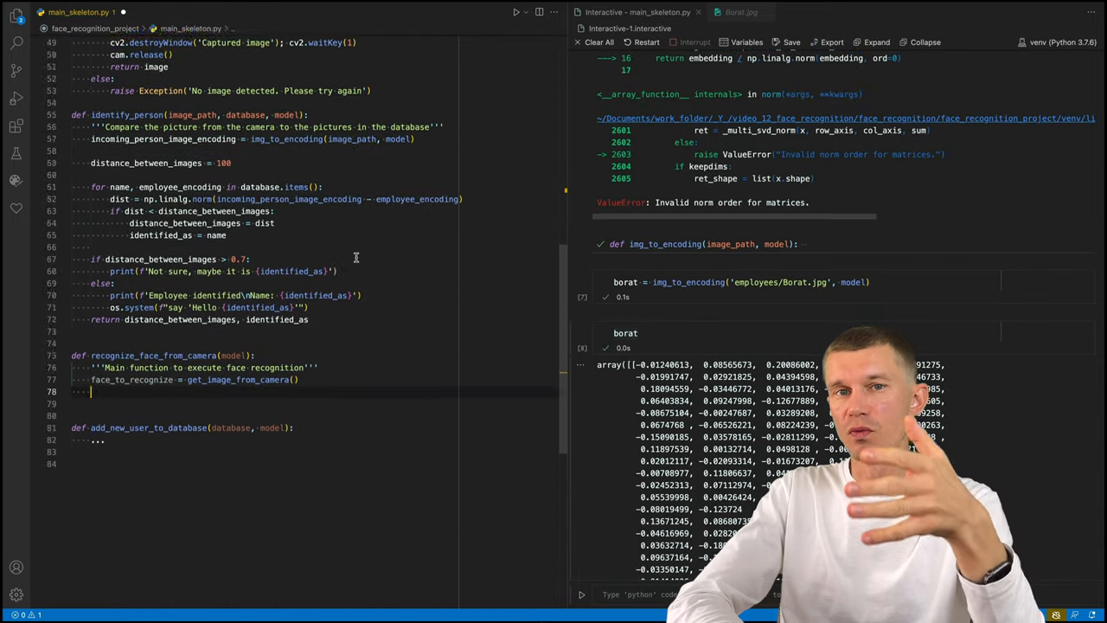
{"action": "type", "text": "cv2.imwrite('"}
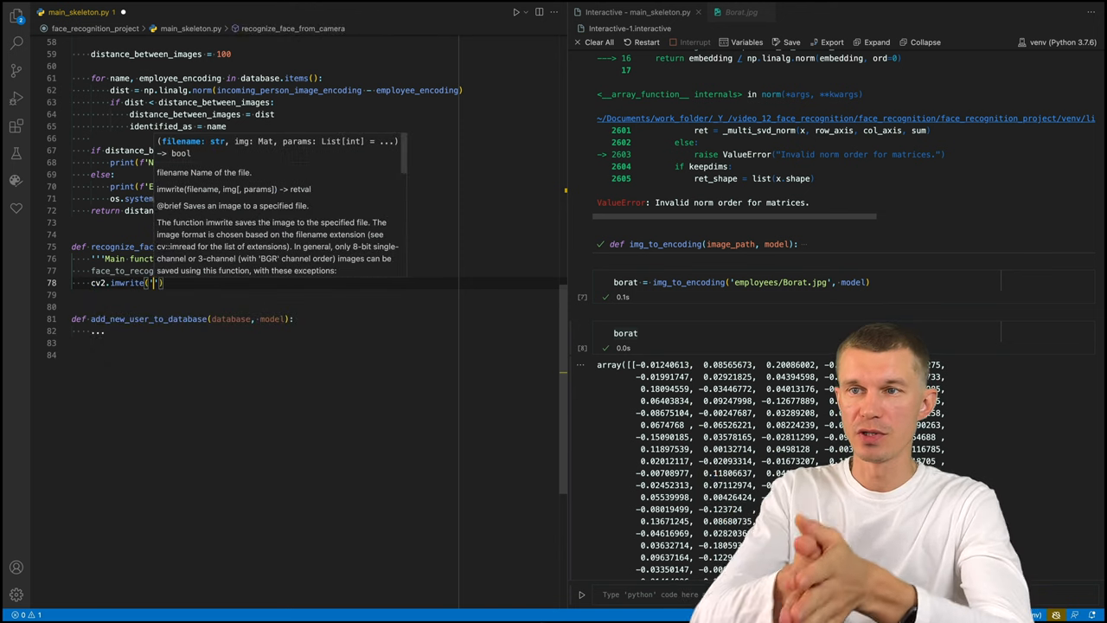
{"action": "type", "text": "face_to_recognize.jpg"}
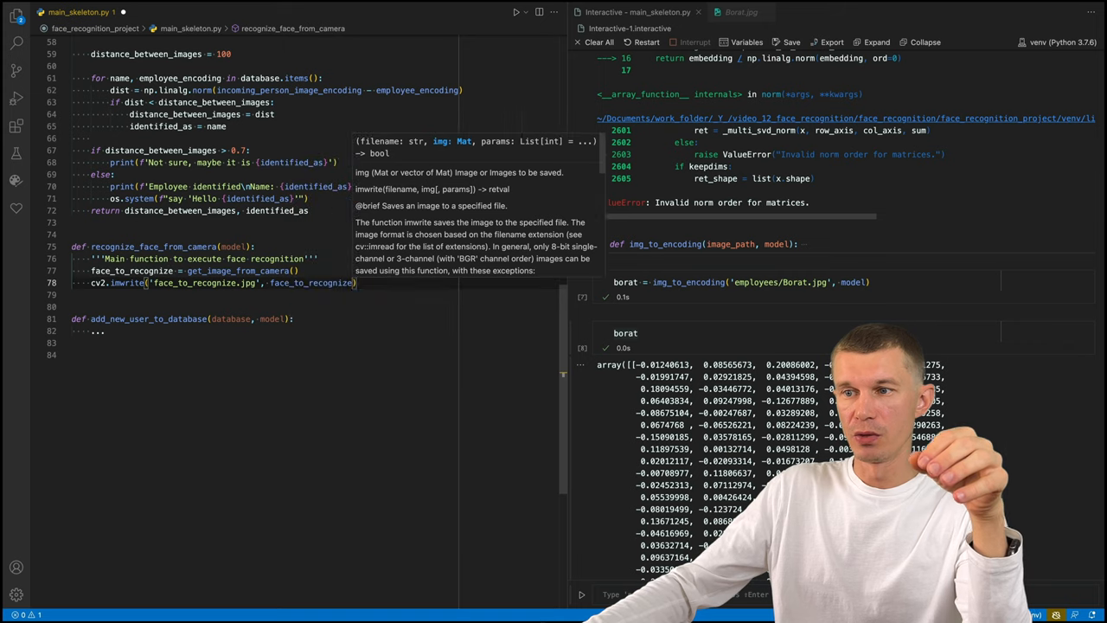
Call identify_person on the saved image with database and model, then os.remove the file.
{"action": "type", "text": "i"}
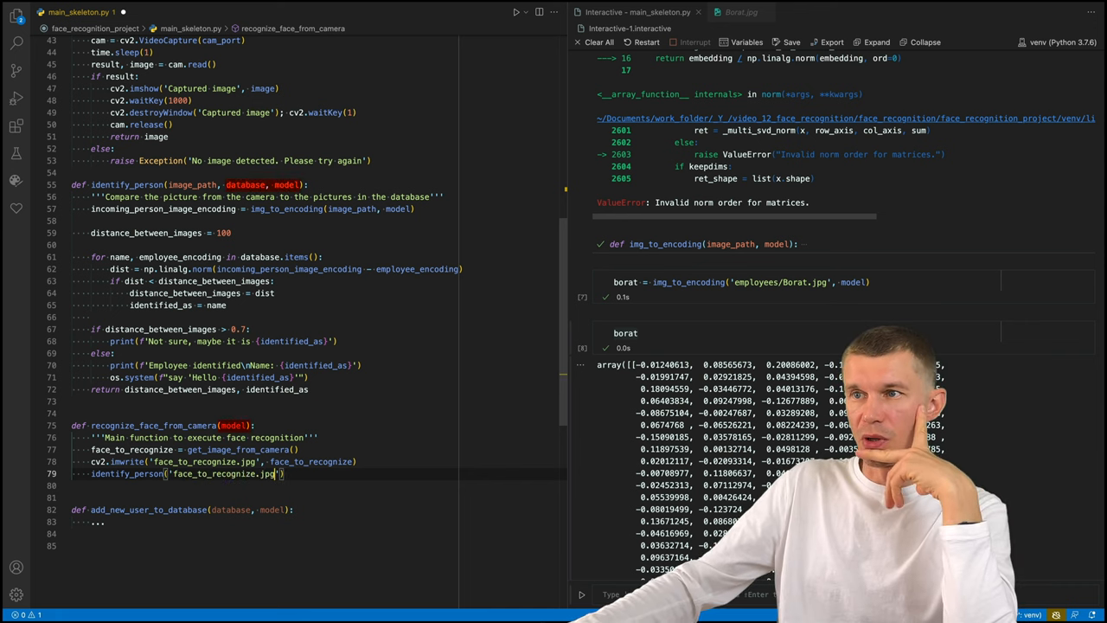
{"action": "type", "text": "database"}
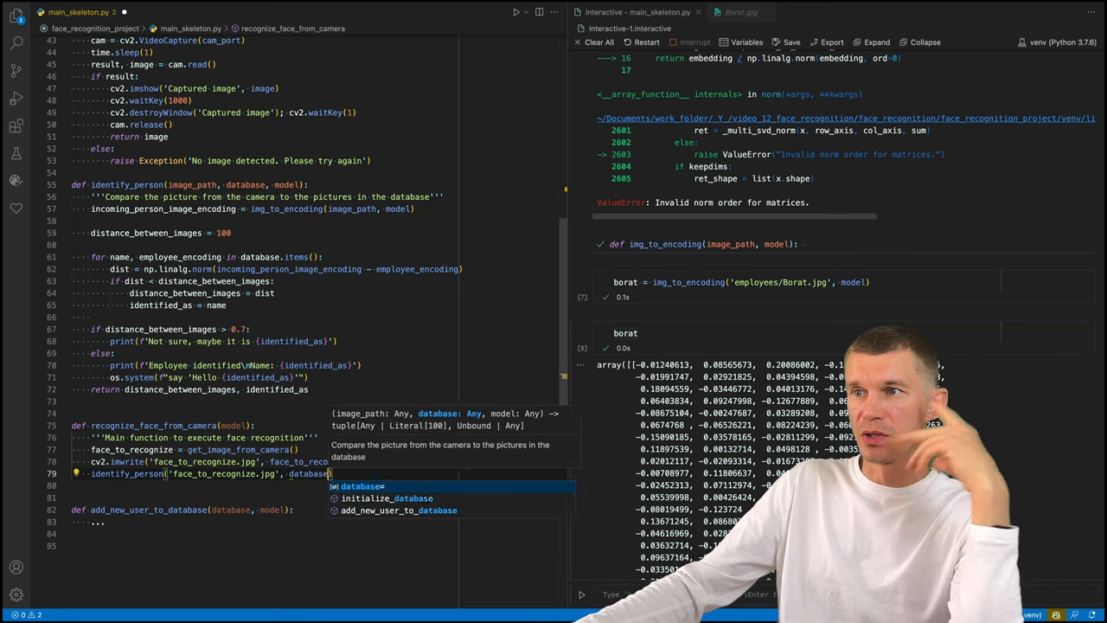
{"action": "type", "text": "os.remove('face_to_recognize.jpg"}
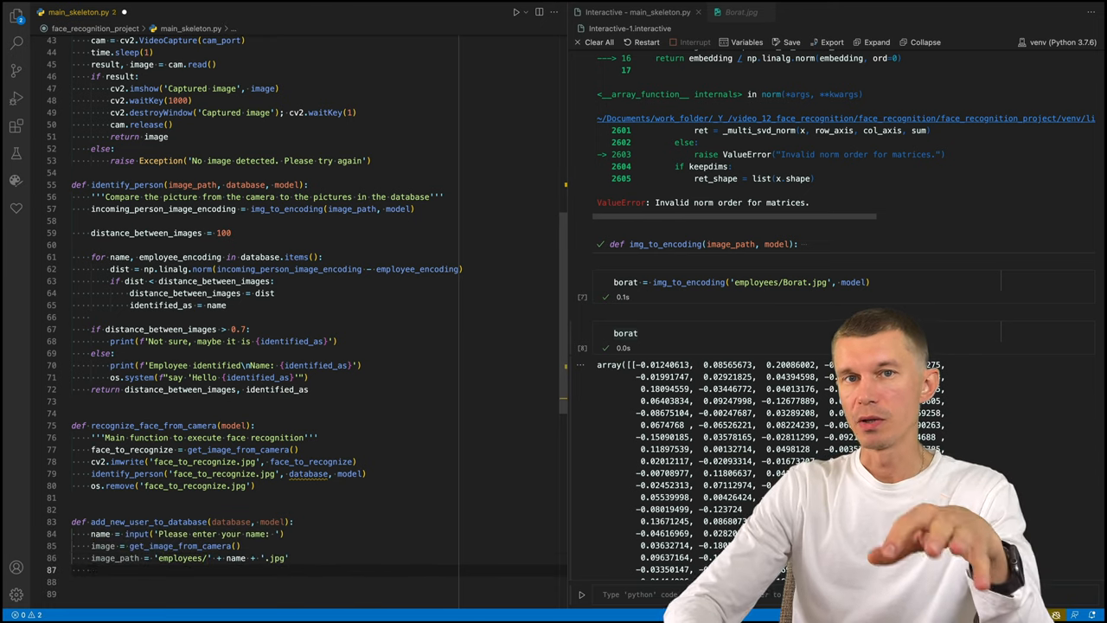
Assign database[name] = img_to_encoding of the new employee photo with the model.
{"action": "type", "text": "database[name] = img_to_encoding(image_path, model"}
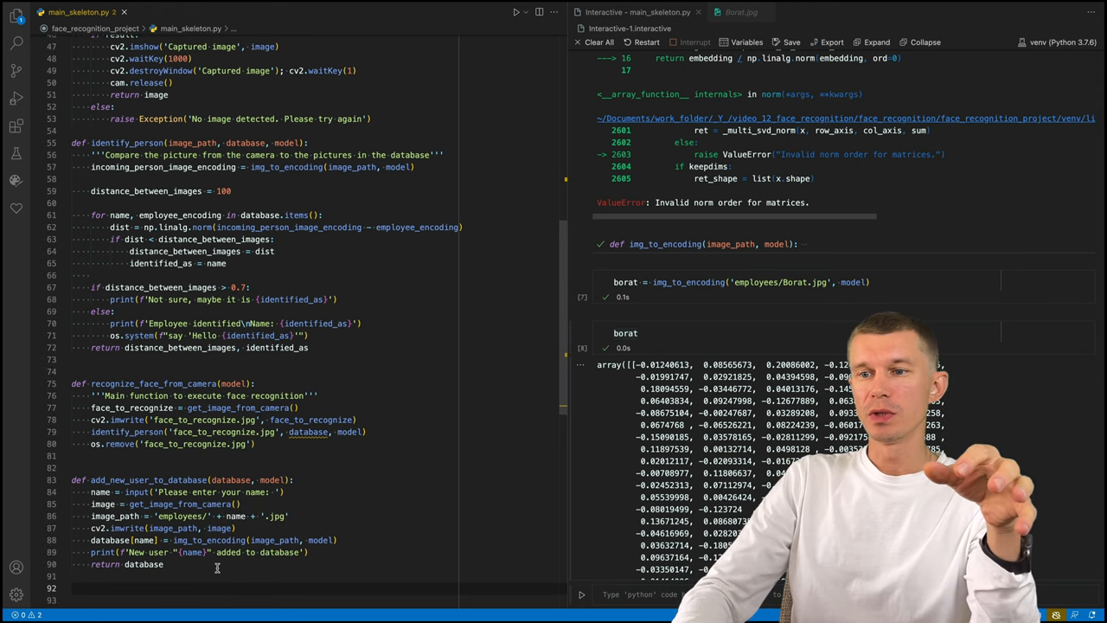
{"action": "type", "text": "model ="}
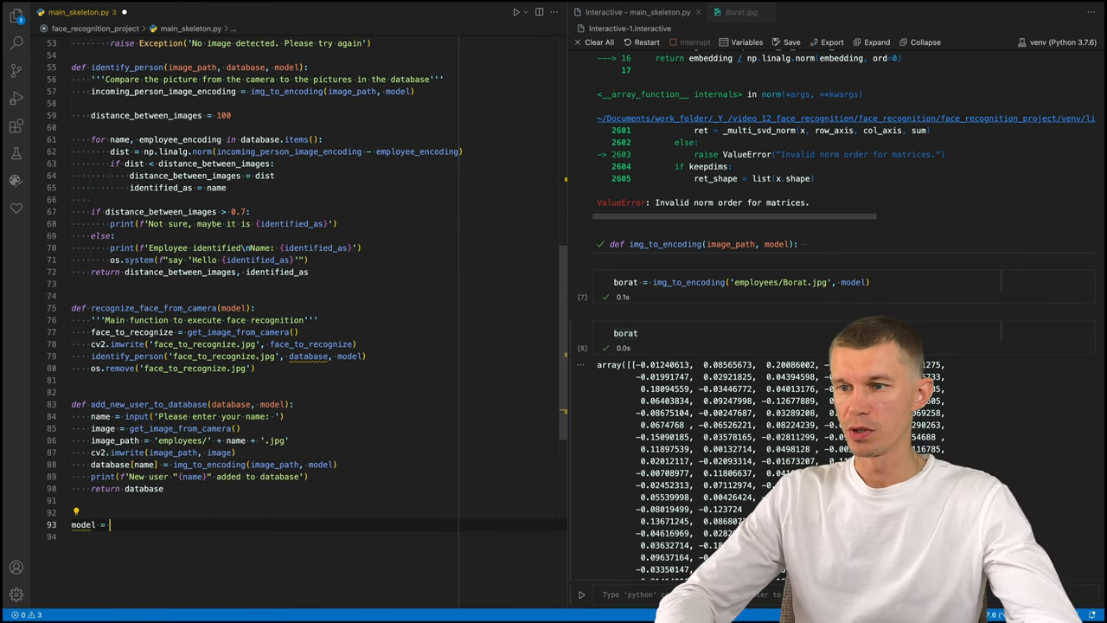
Add lines model = load_saved_model(), database = initialize_database() and database = add_new_user_to_database(database, model), then run them.
{"action": "type", "text": "load_saved_"}
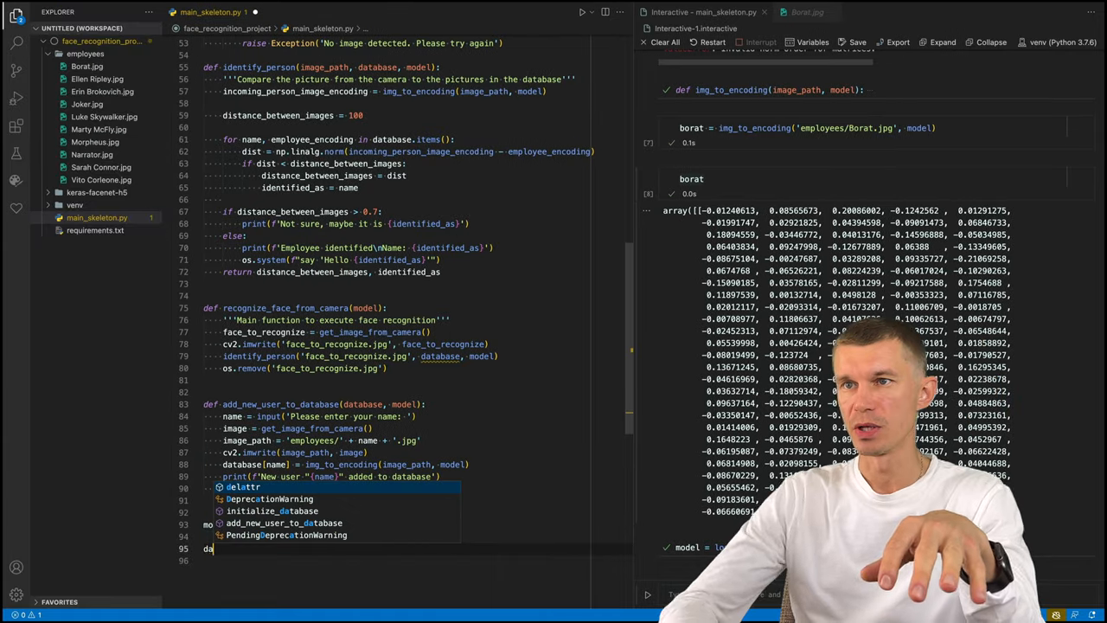
{"action": "type", "text": "database = initialize_database"}
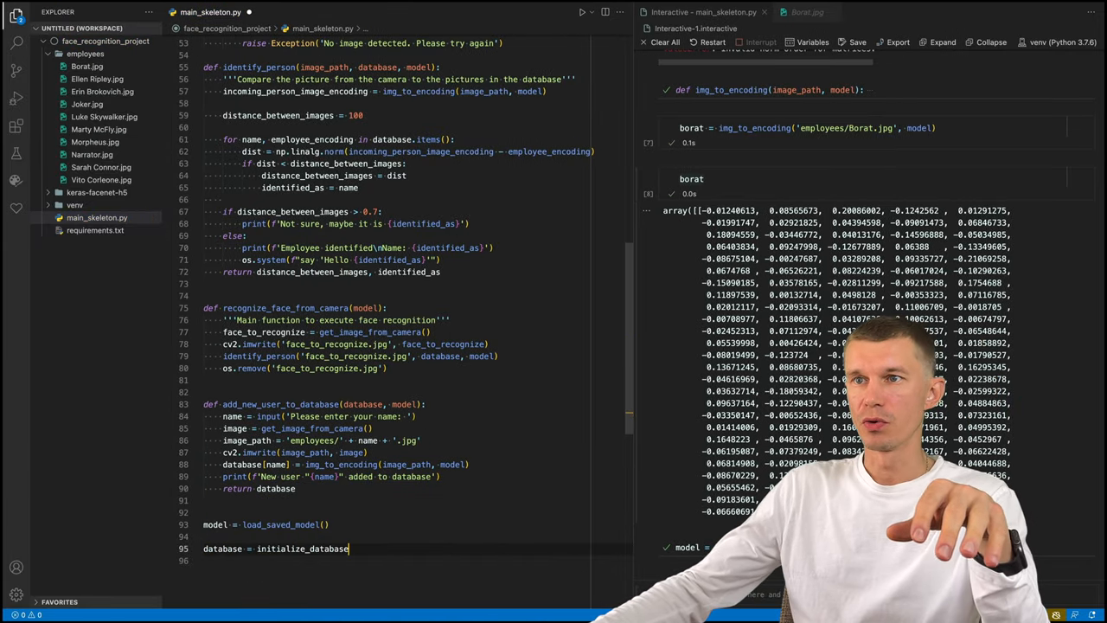
{"action": "type", "text": "*"}
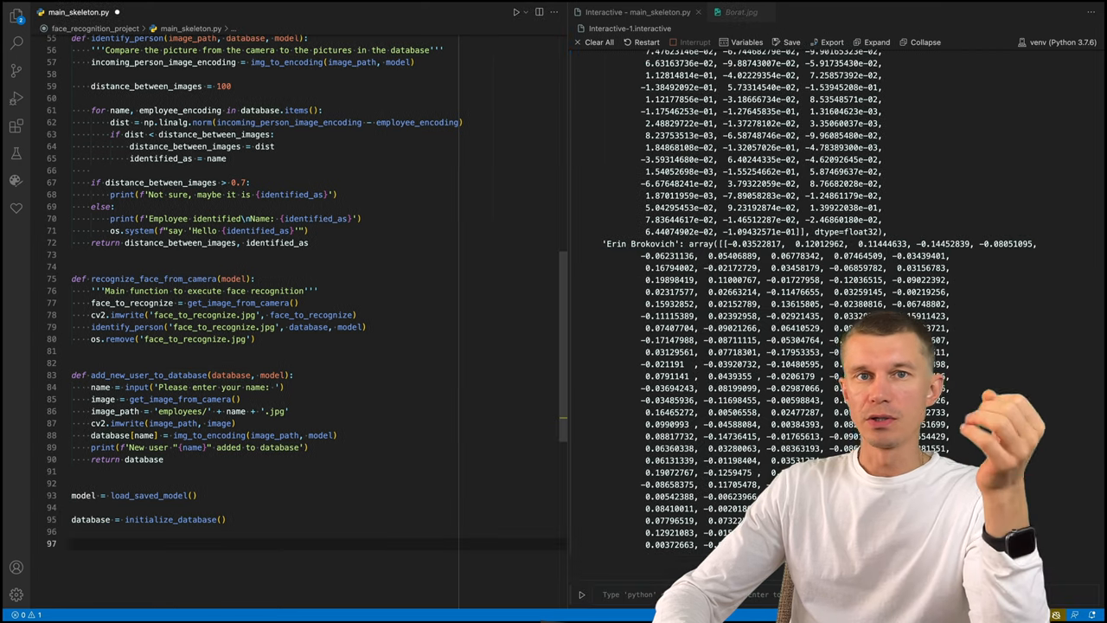
{"action": "type", "text": "database = add_new_user_to_database"}
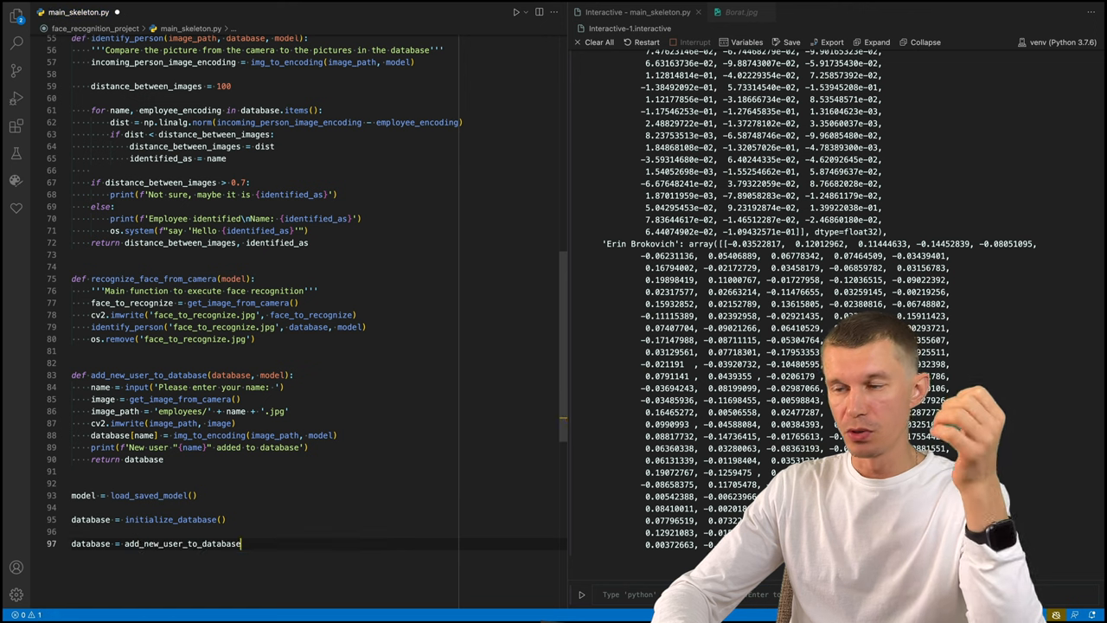
{"action": "type", "text": "()"}
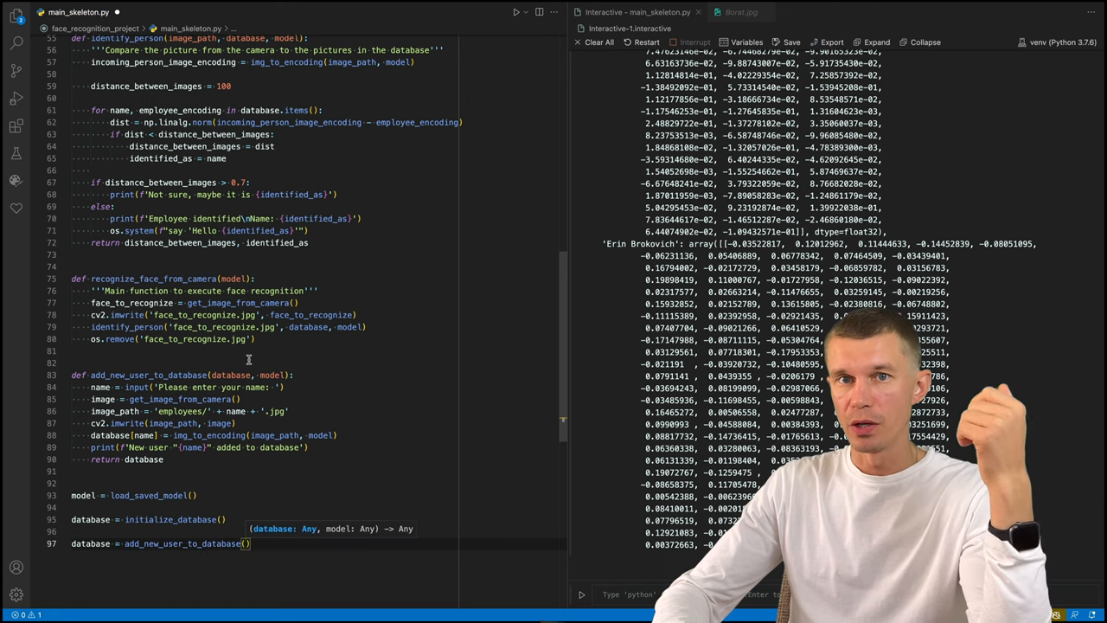
{"action": "type", "text": "database."}
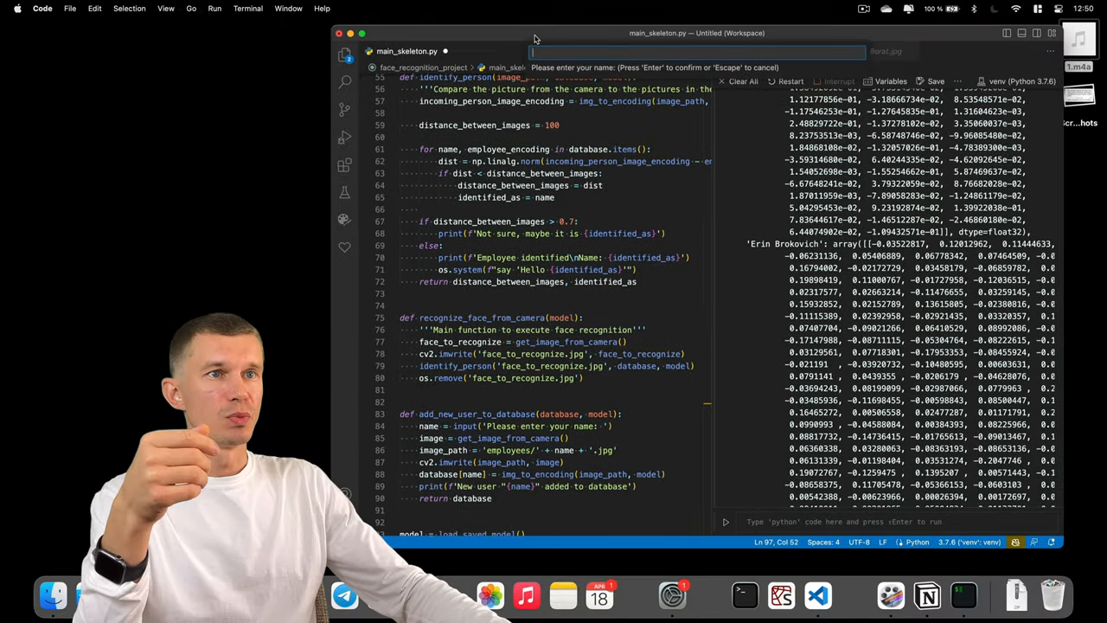
Answer the name prompt with 'Daniel' and append recognize_face_from_camera(model) to the script.
{"action": "type", "text": "Daniel"}
{"action": "type", "text": "recognize_face_from_camera"}
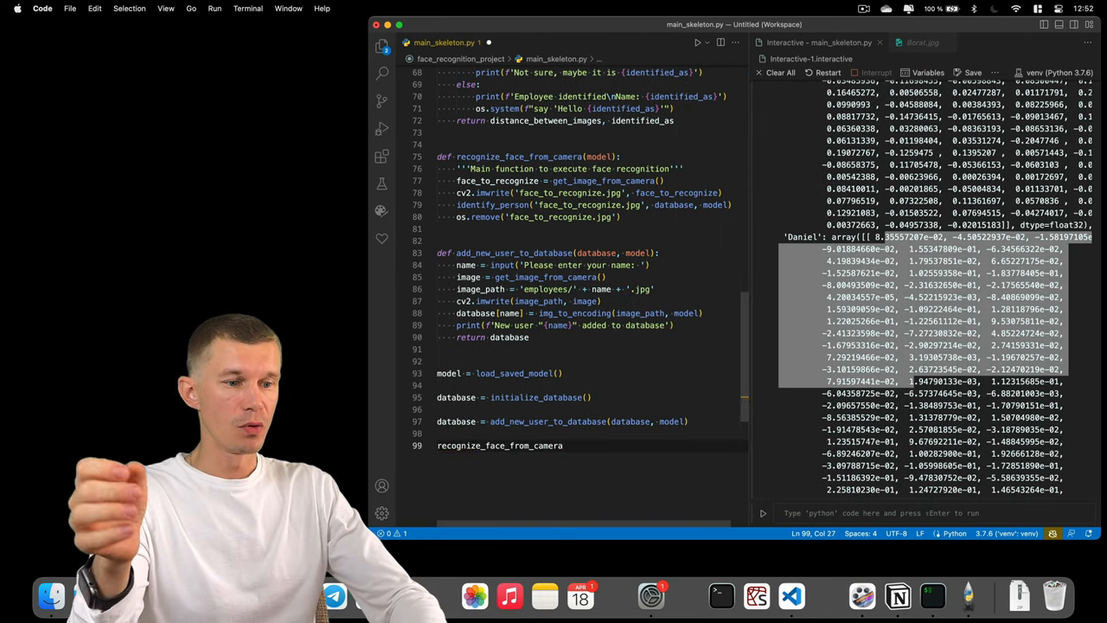
{"action": "type", "text": "(model"}
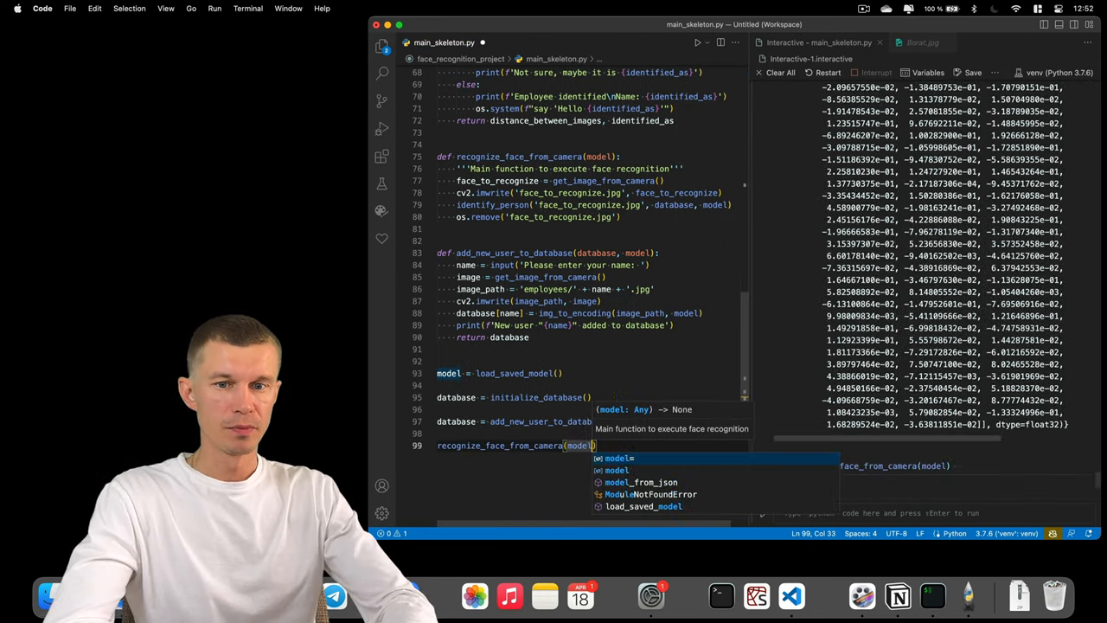